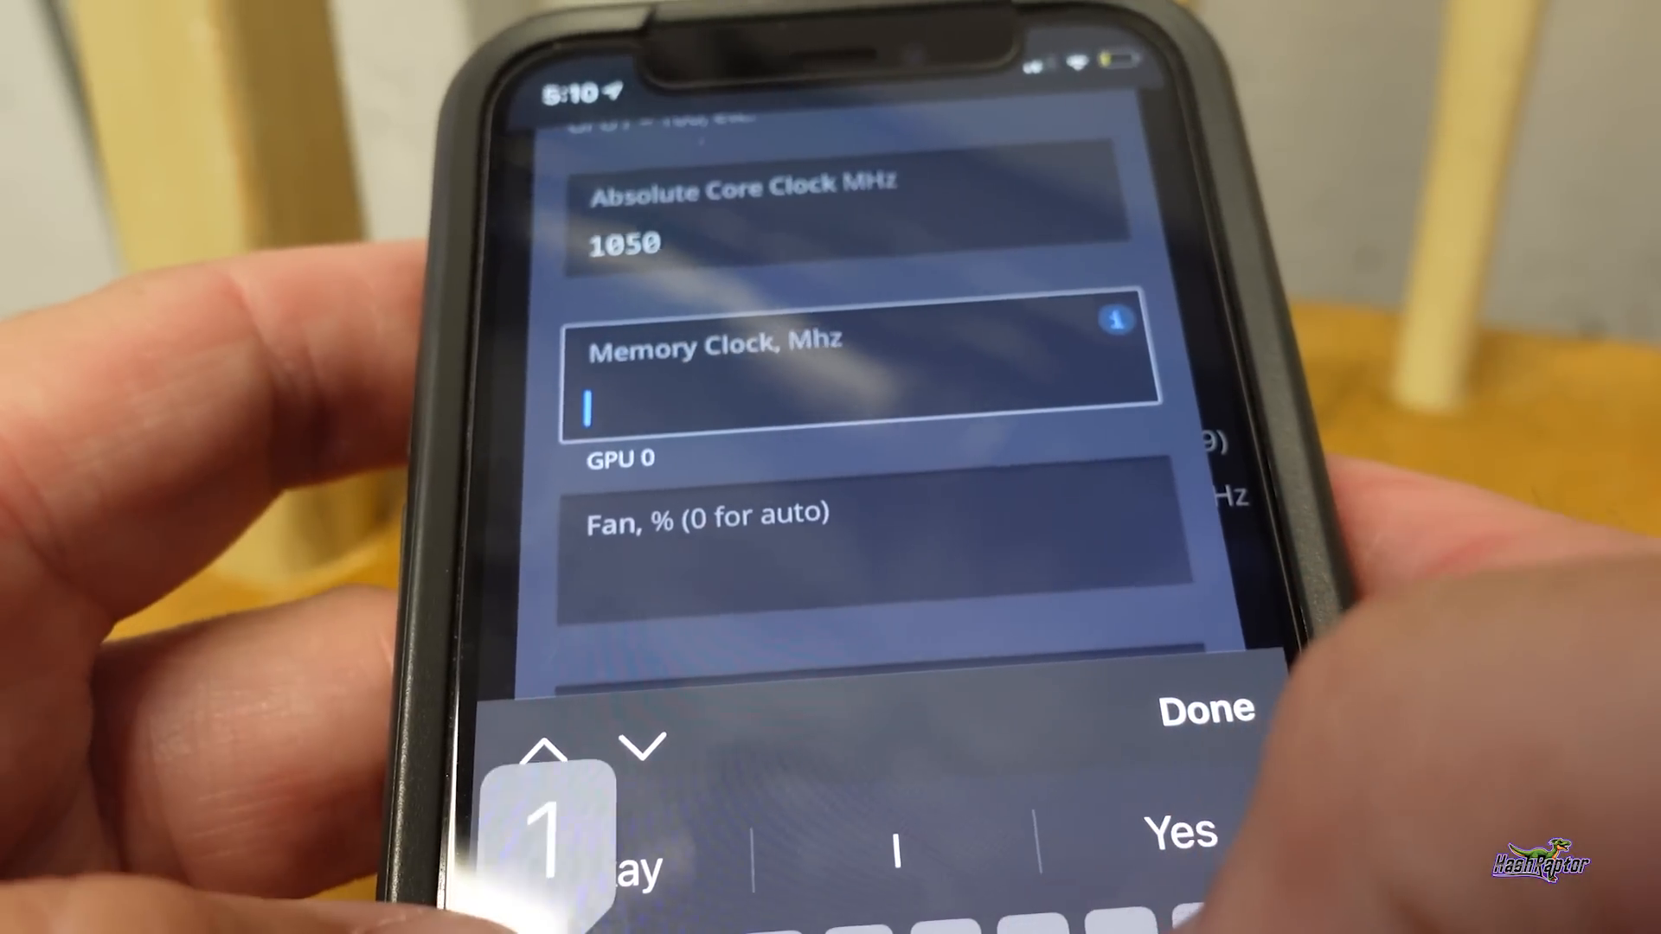
# Enter 1800 as the Memory Clock in the GTX 1660 Super's overclocking form
pyautogui.write('1800')
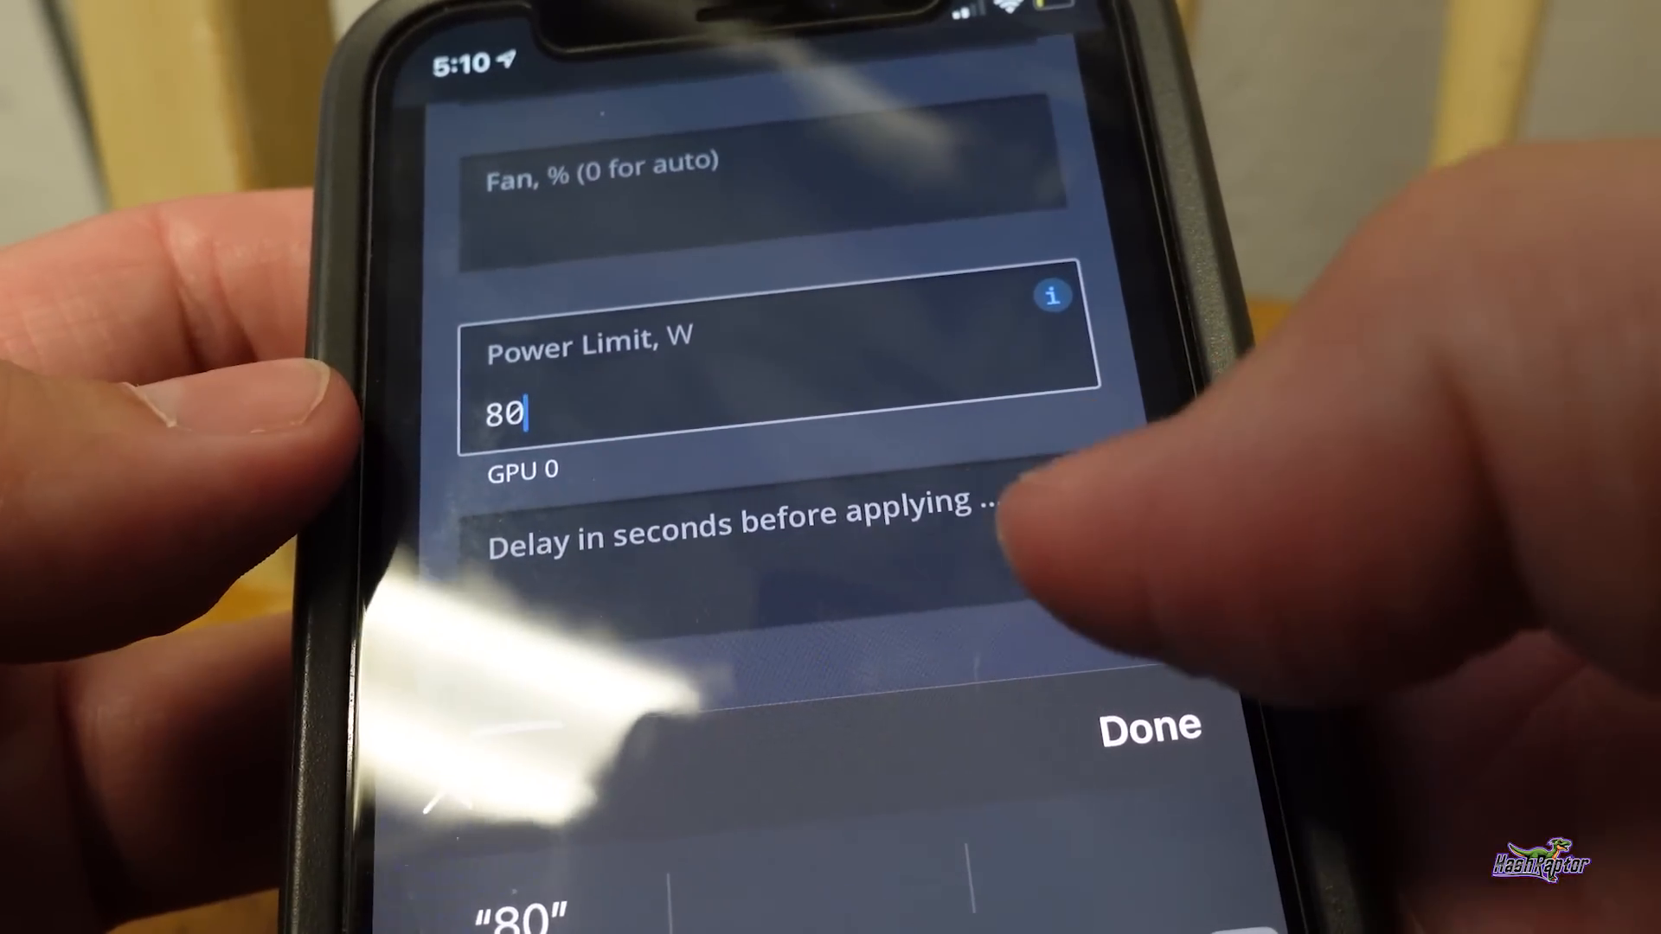
pyautogui.scroll(3)
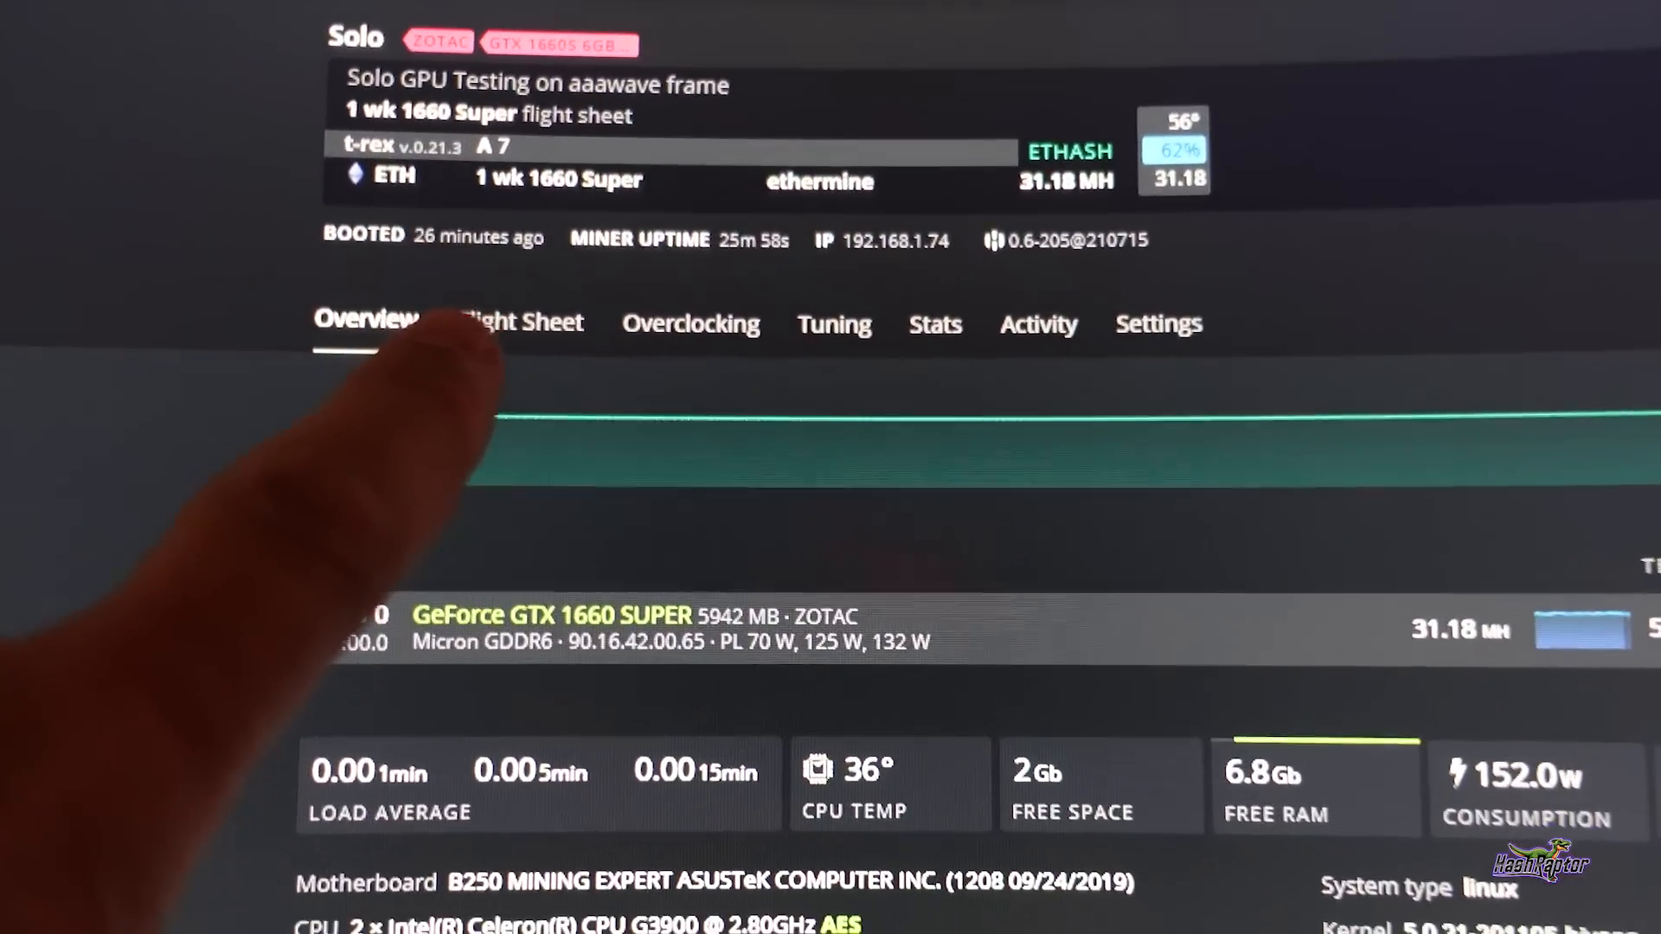
# Scroll the Solo rig's overview to see its ETH hashrate of about 31 MH/s
pyautogui.scroll(-3)
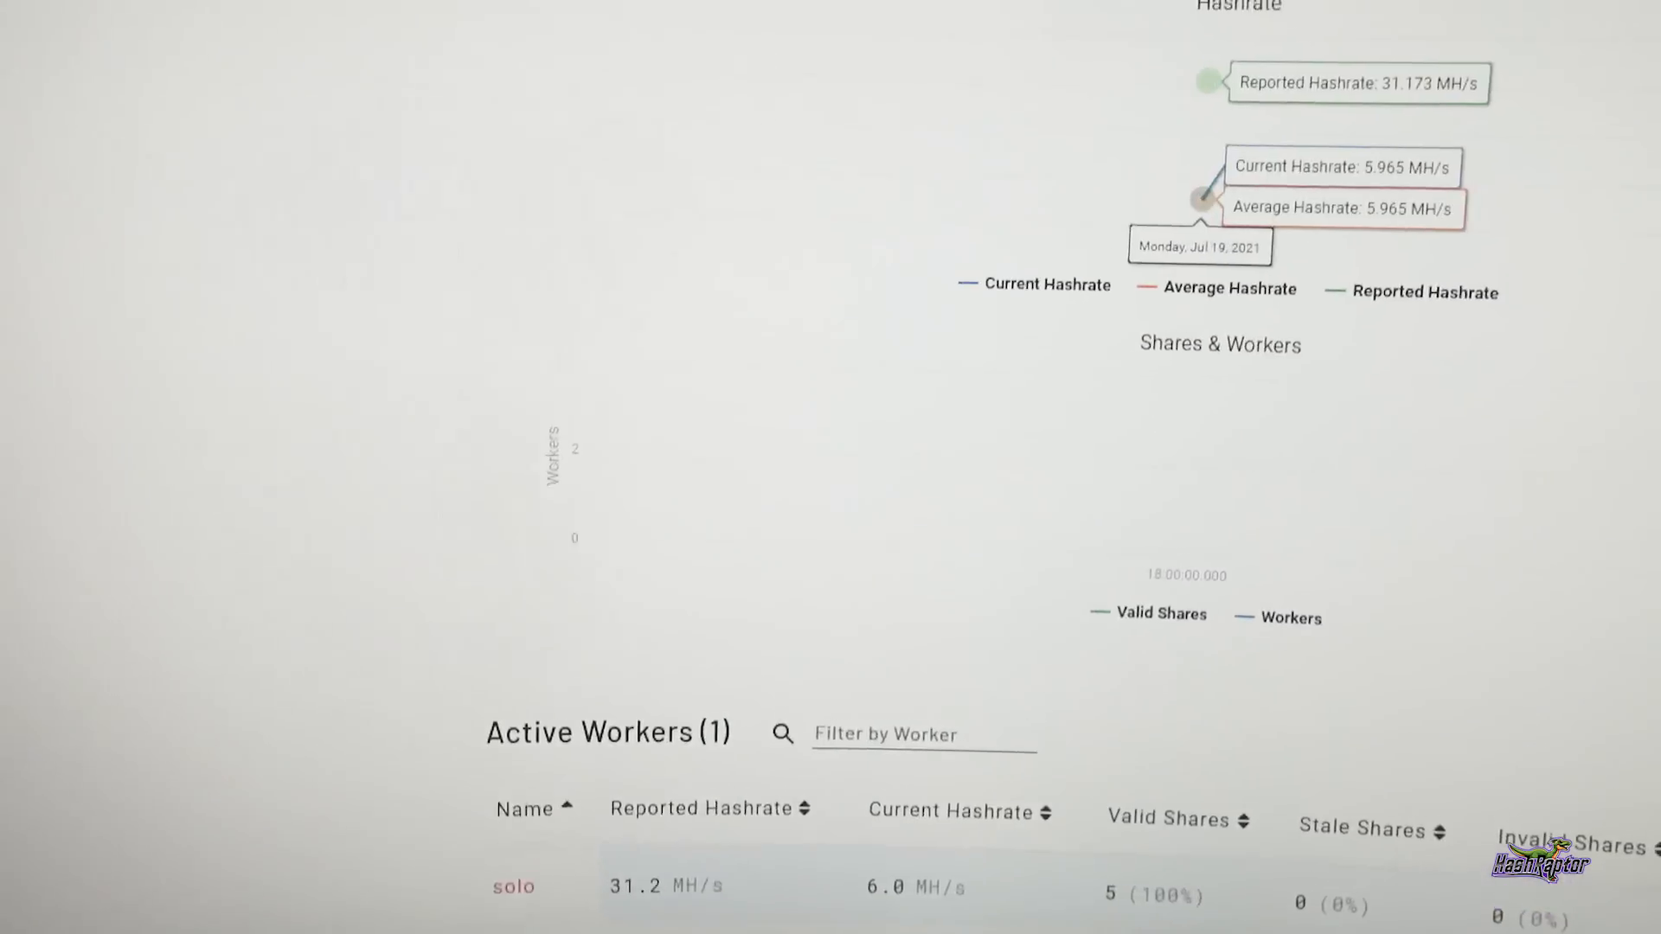
pyautogui.scroll(3)
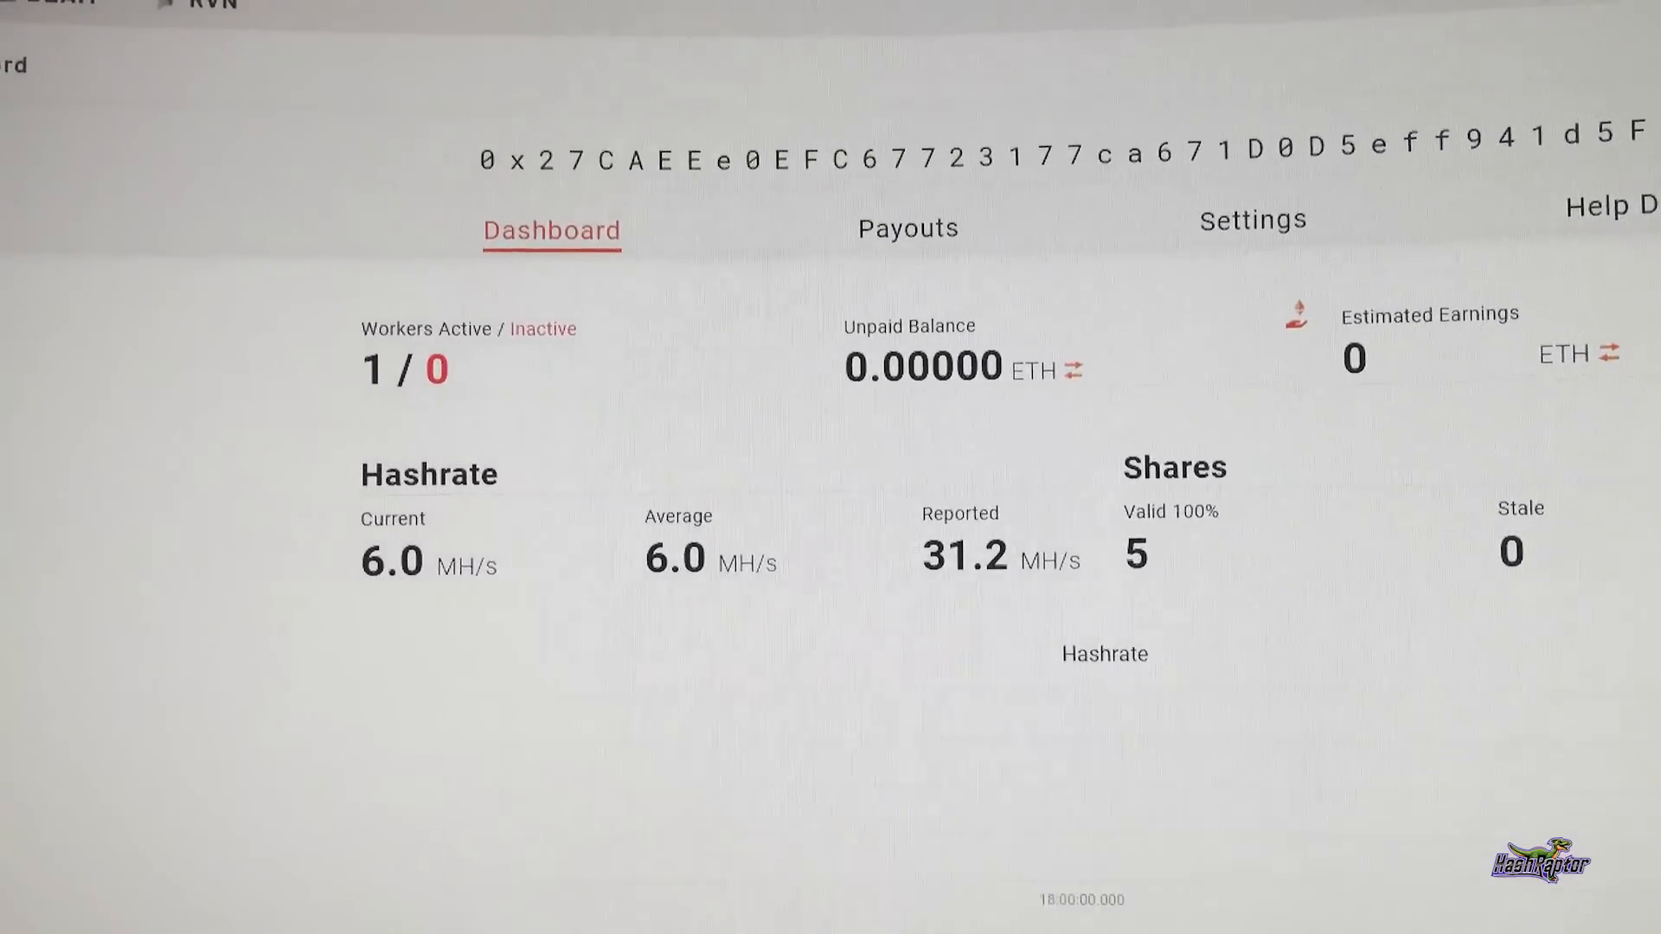
pyautogui.scroll(-3)
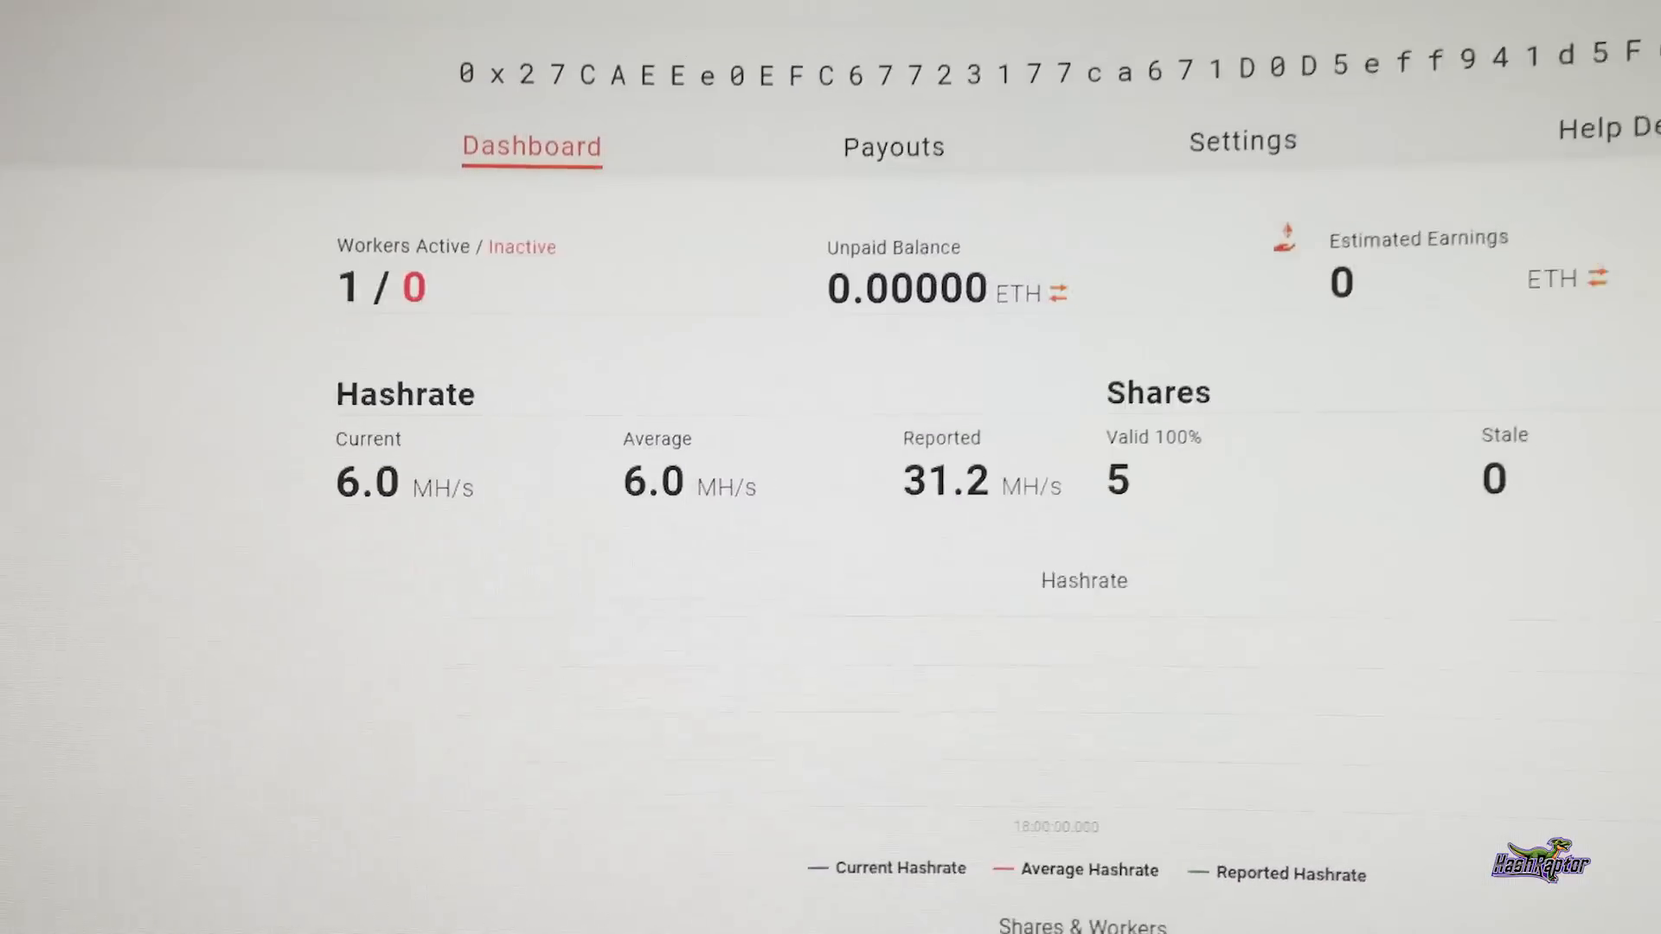
pyautogui.scroll(-3)
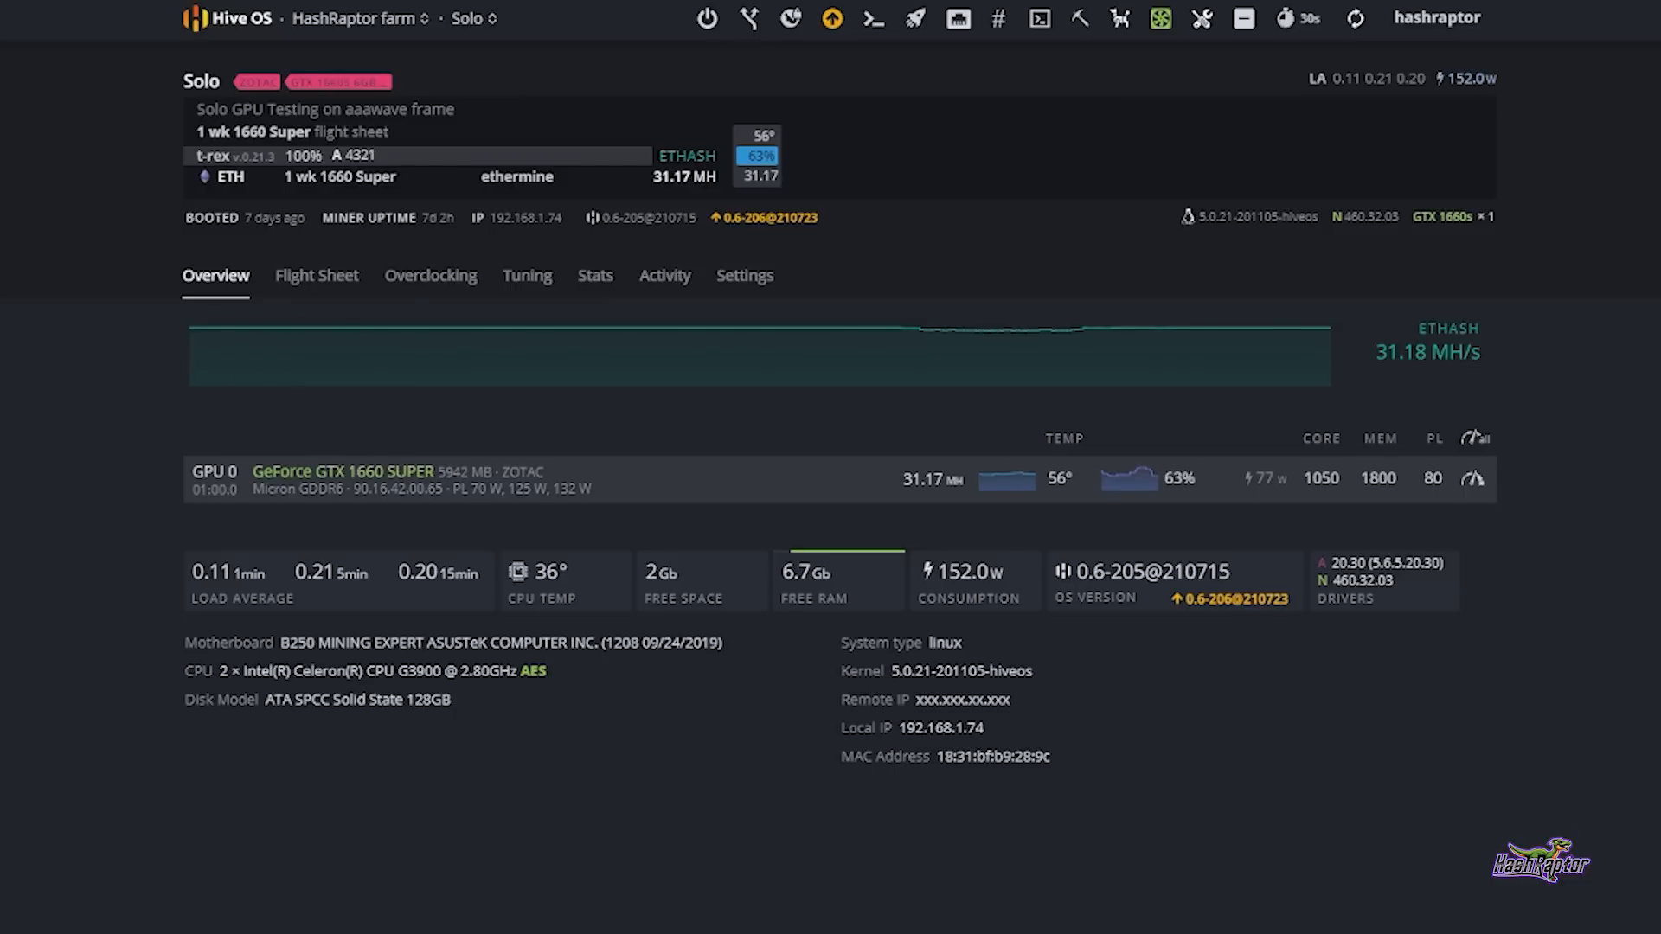
pyautogui.moveTo(308, 238)
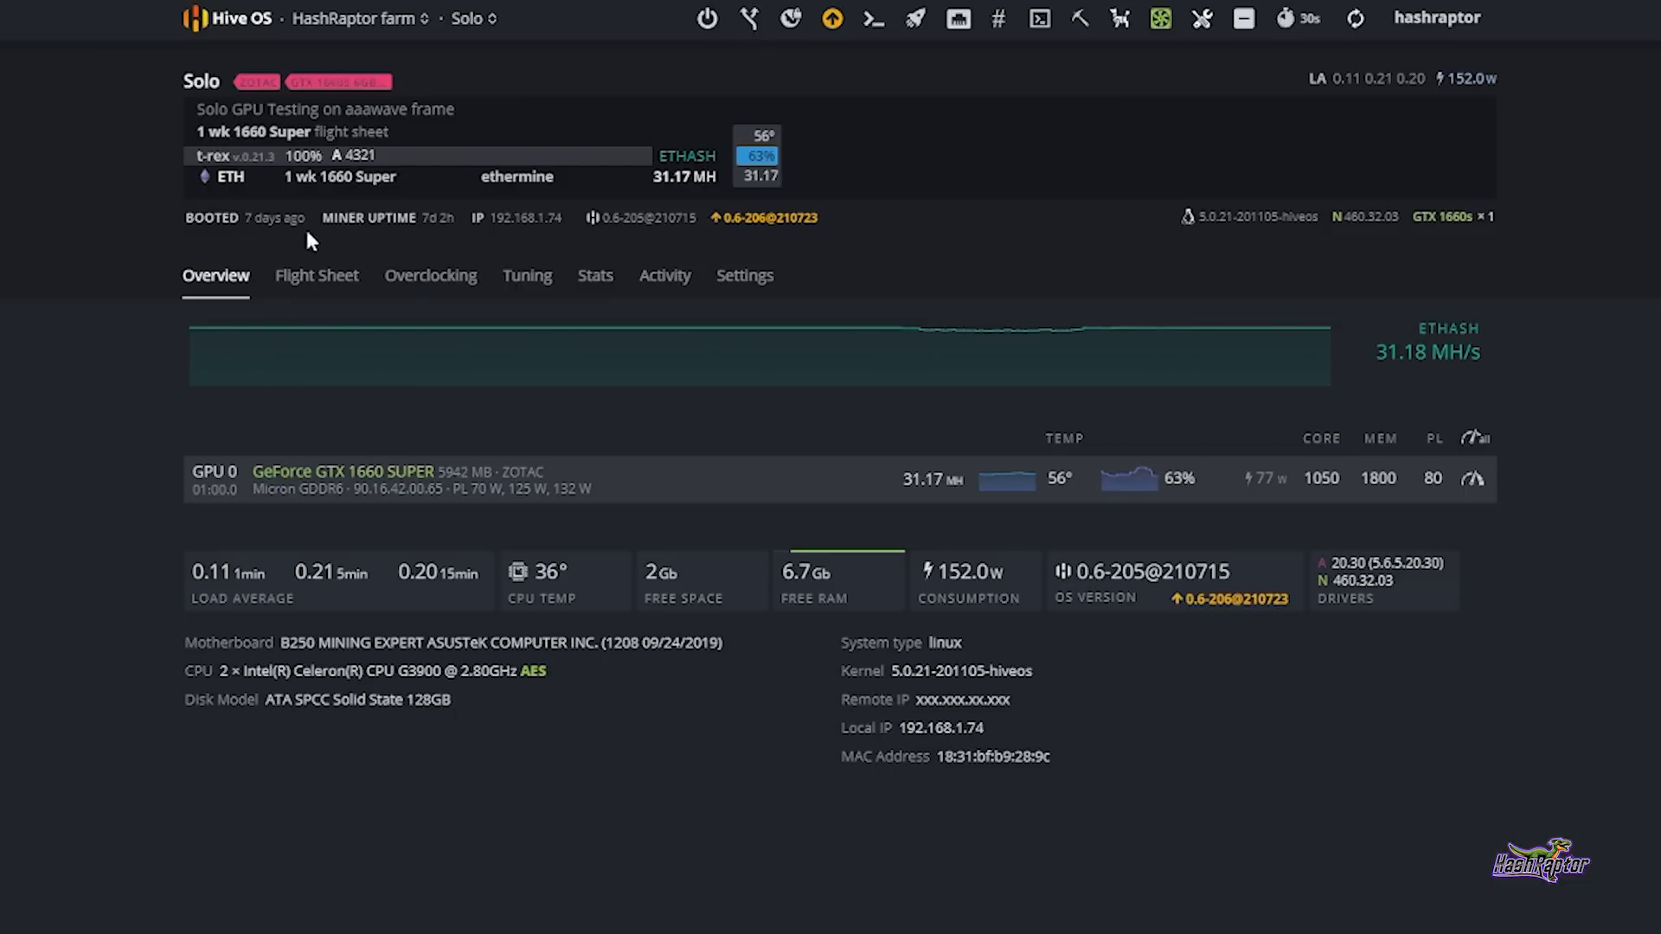
pyautogui.moveTo(427, 237)
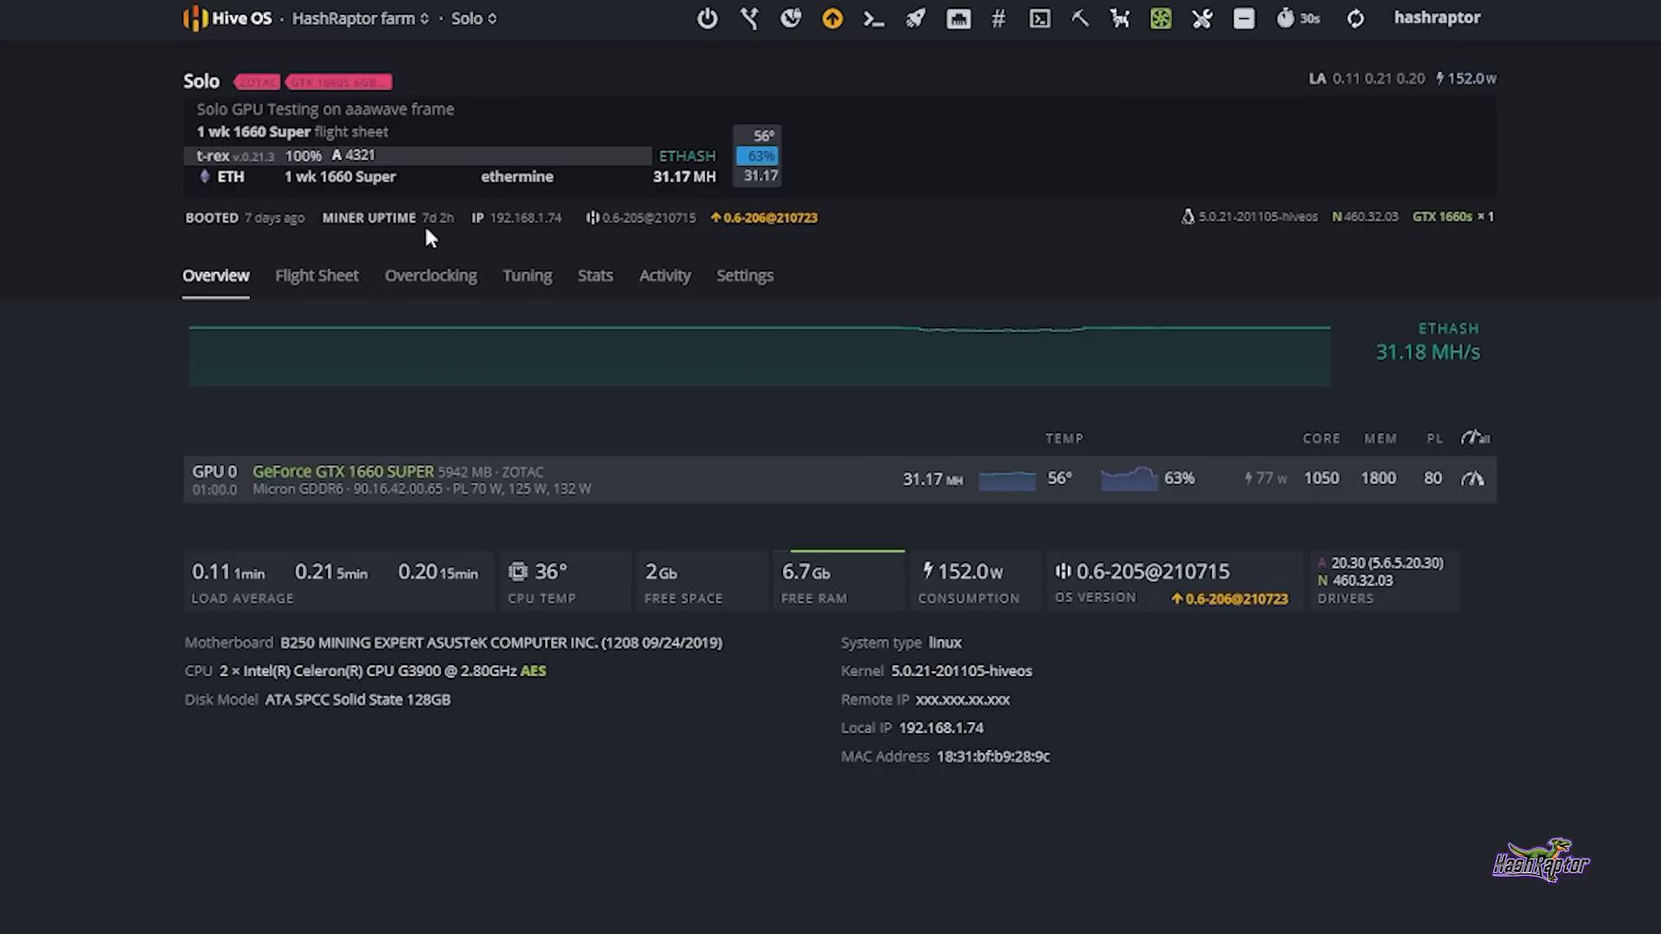
pyautogui.moveTo(434, 218)
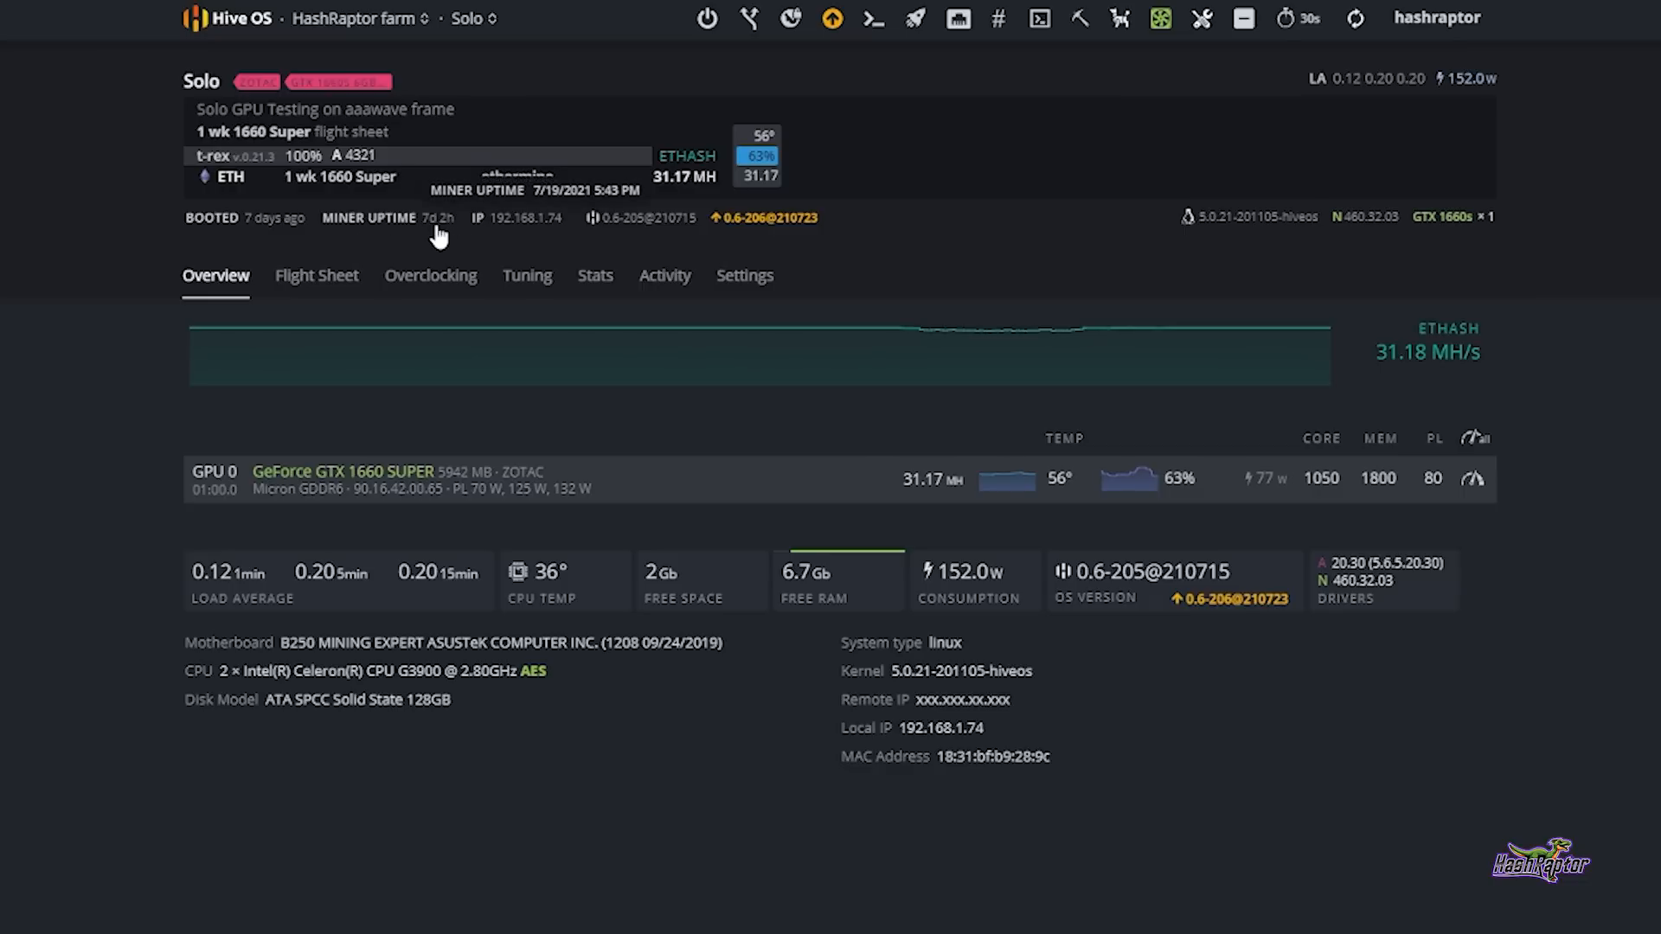
pyautogui.moveTo(782, 490)
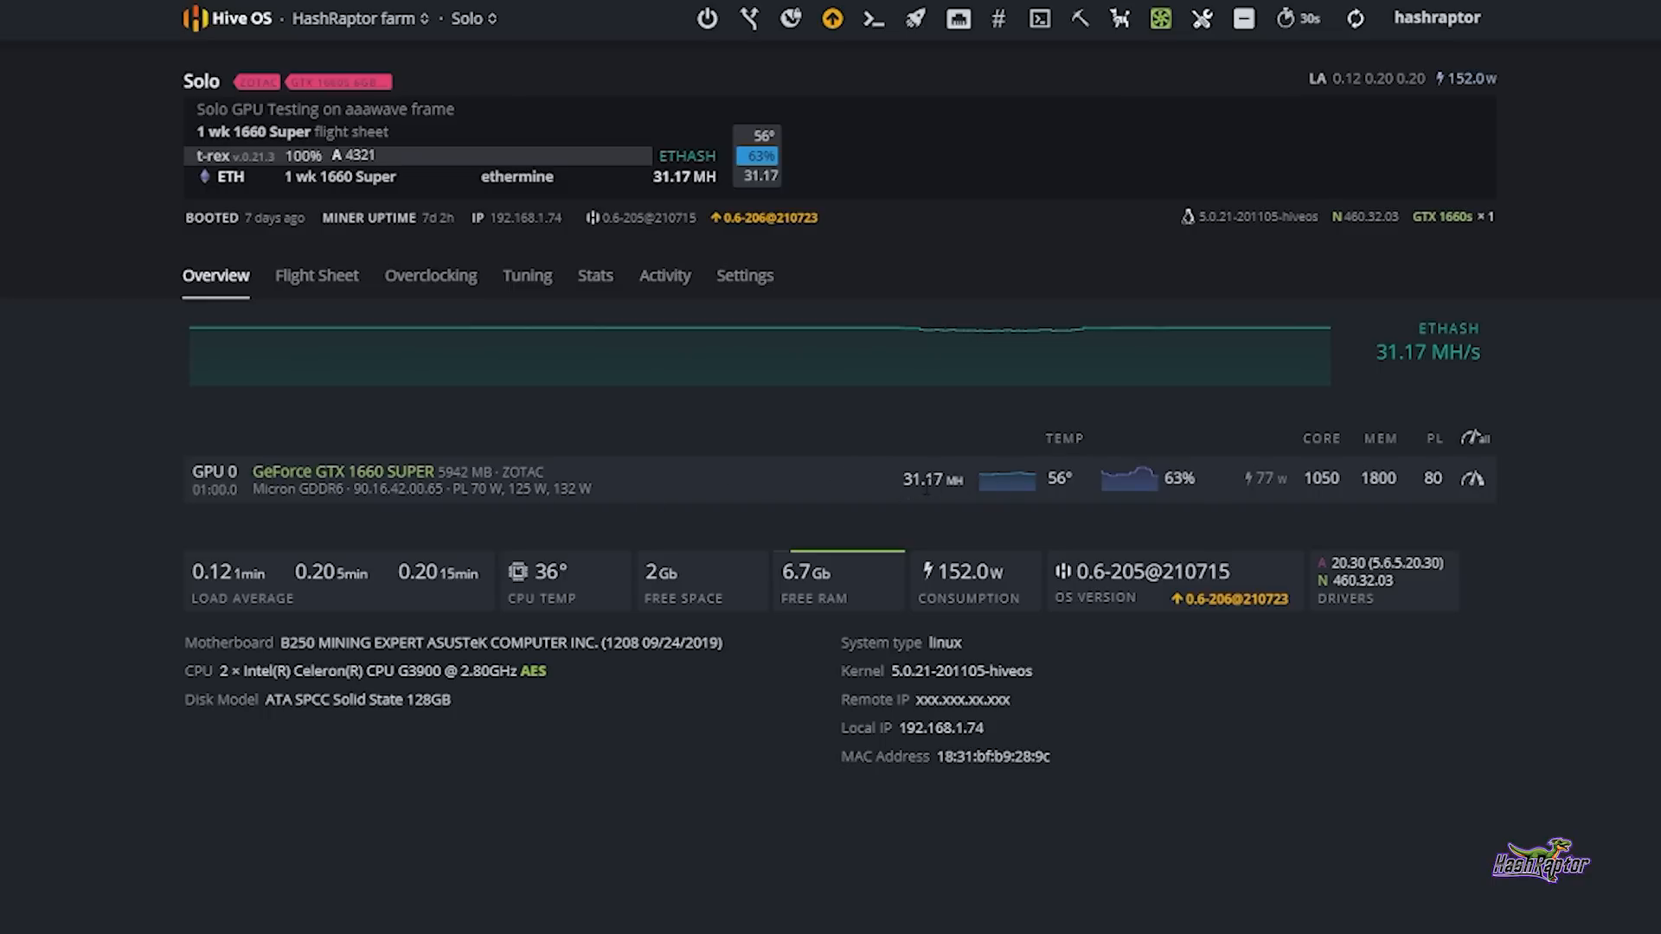
pyautogui.moveTo(971, 498)
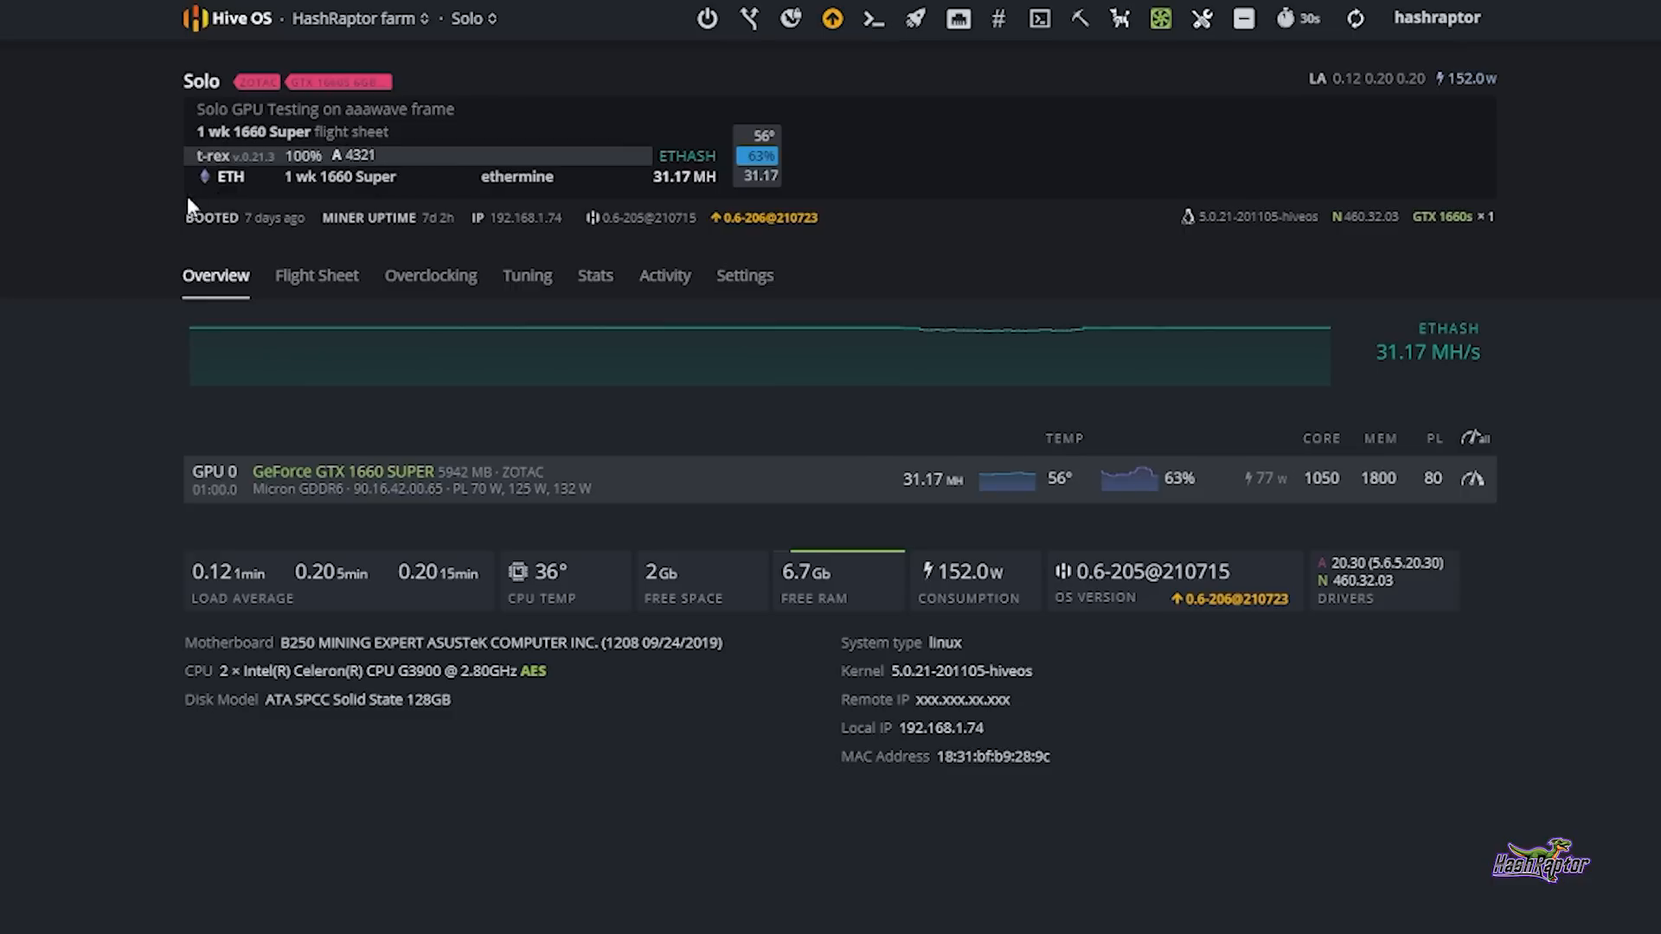
pyautogui.moveTo(78, 320)
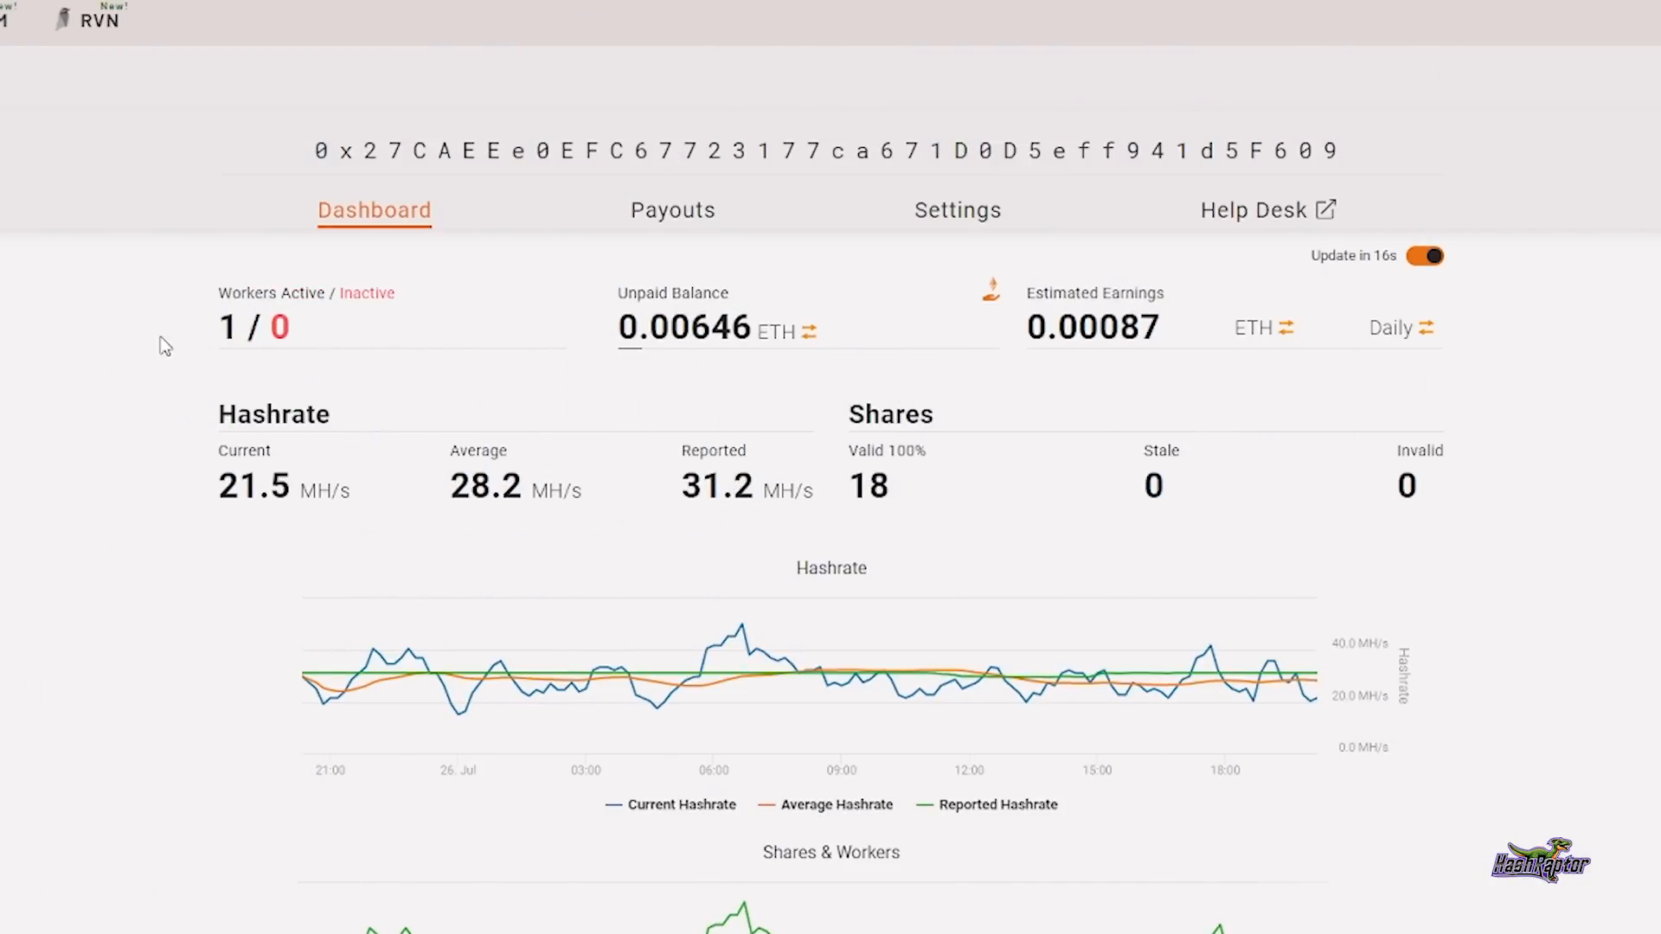
pyautogui.moveTo(304, 395)
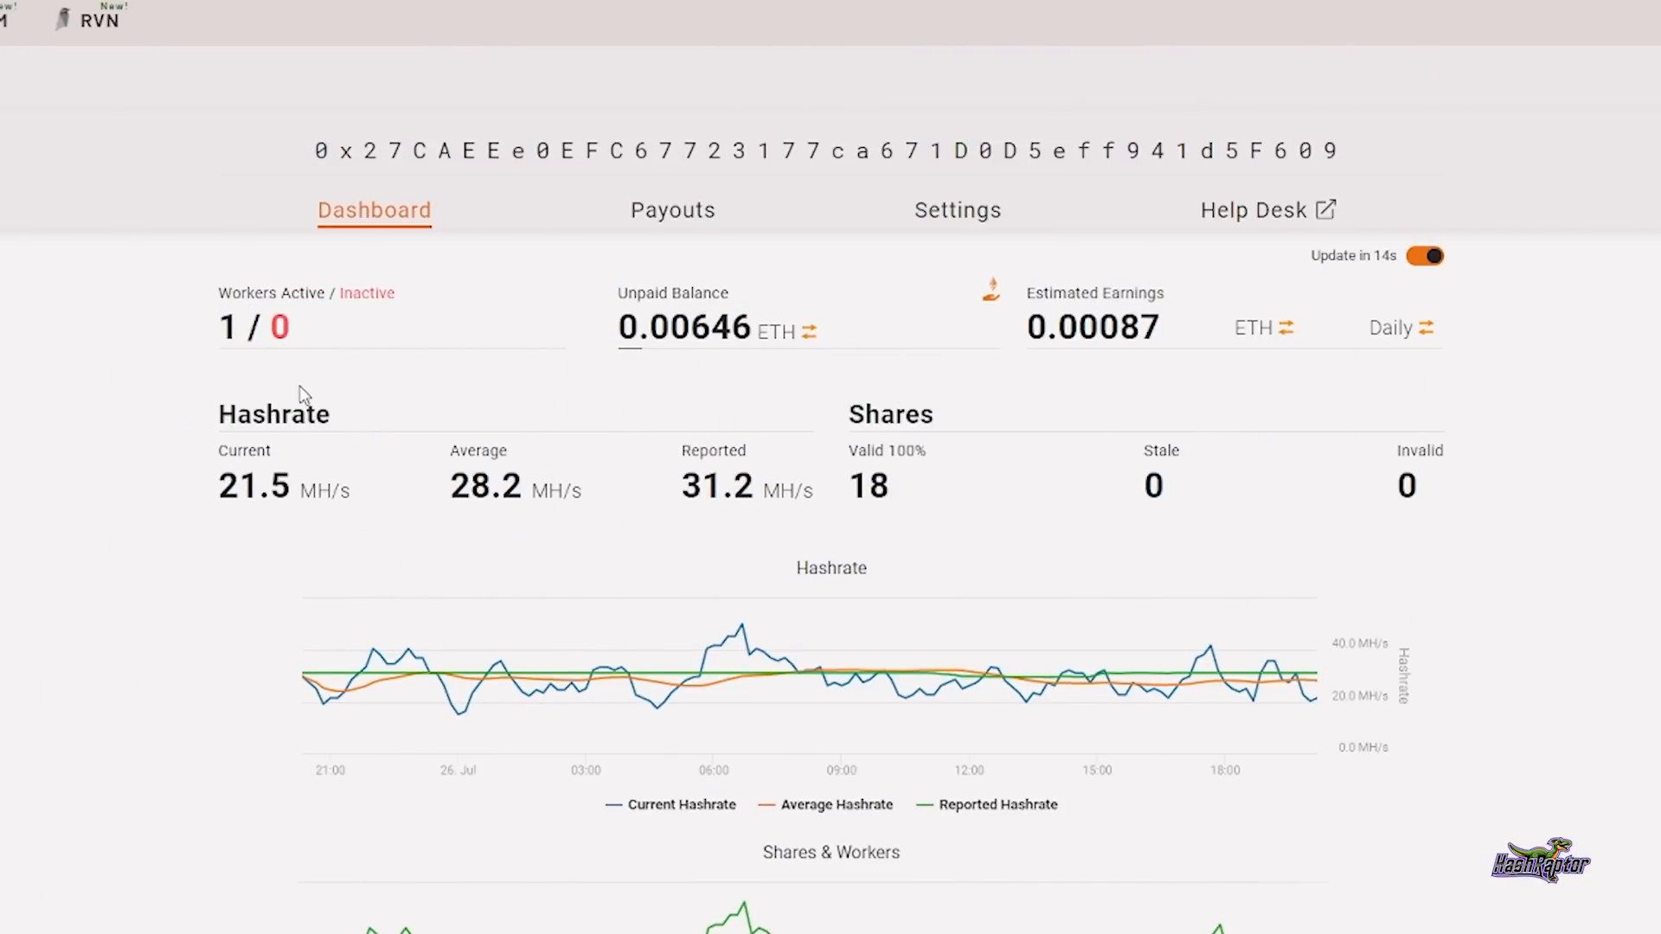
pyautogui.moveTo(634, 344)
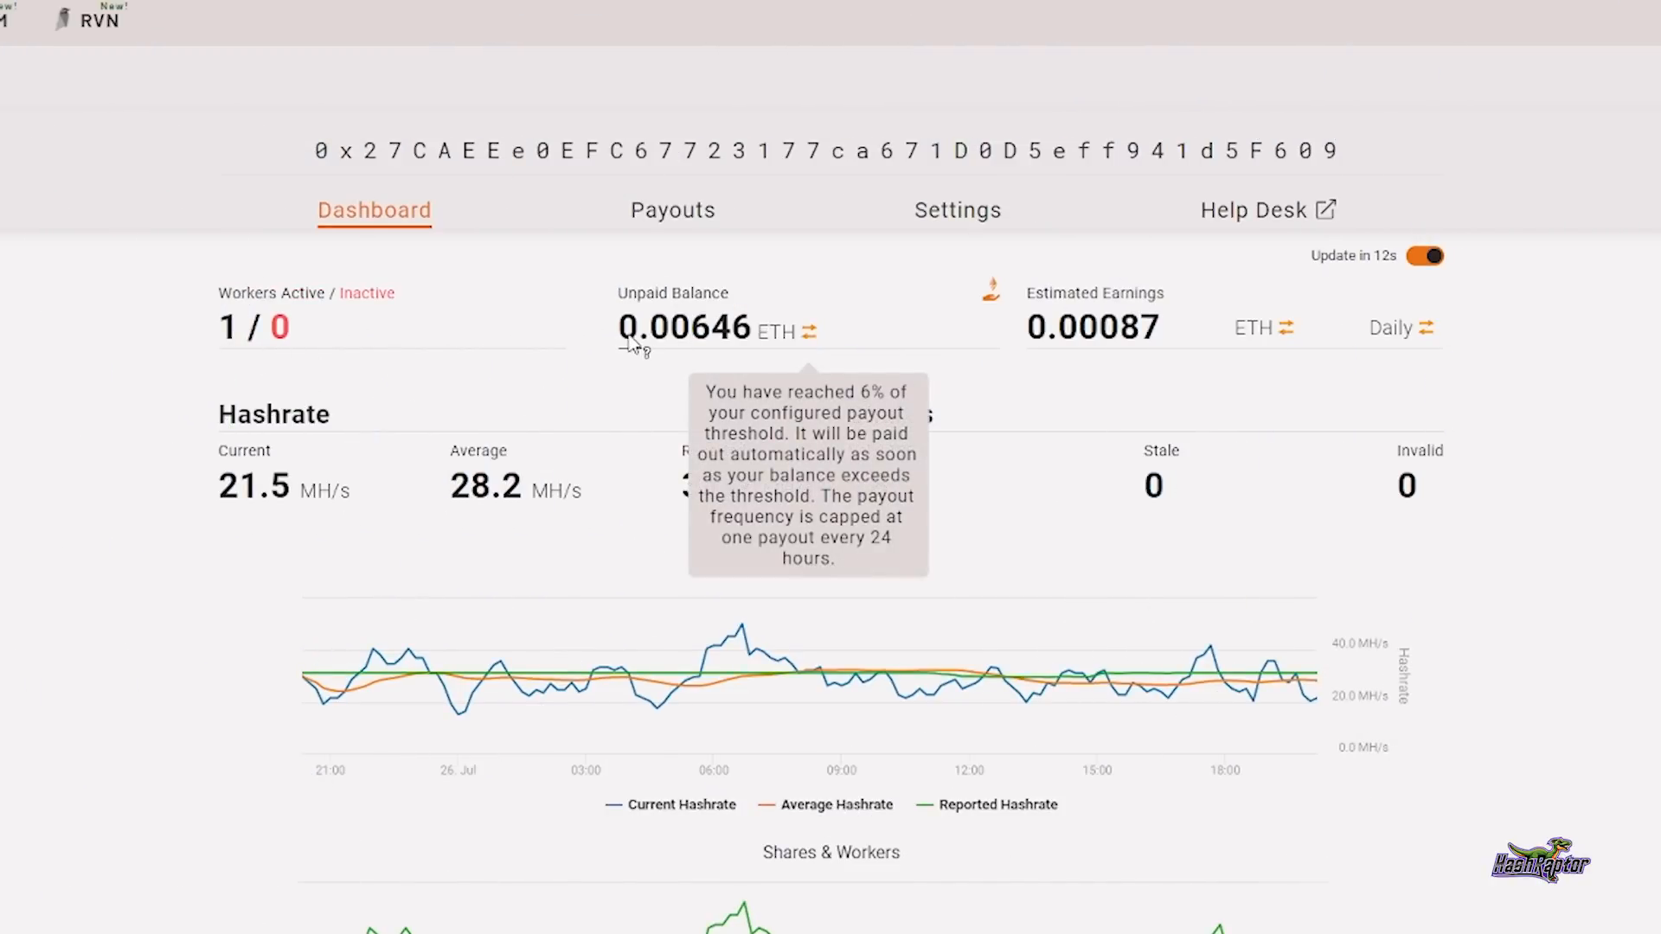
pyautogui.moveTo(652, 358)
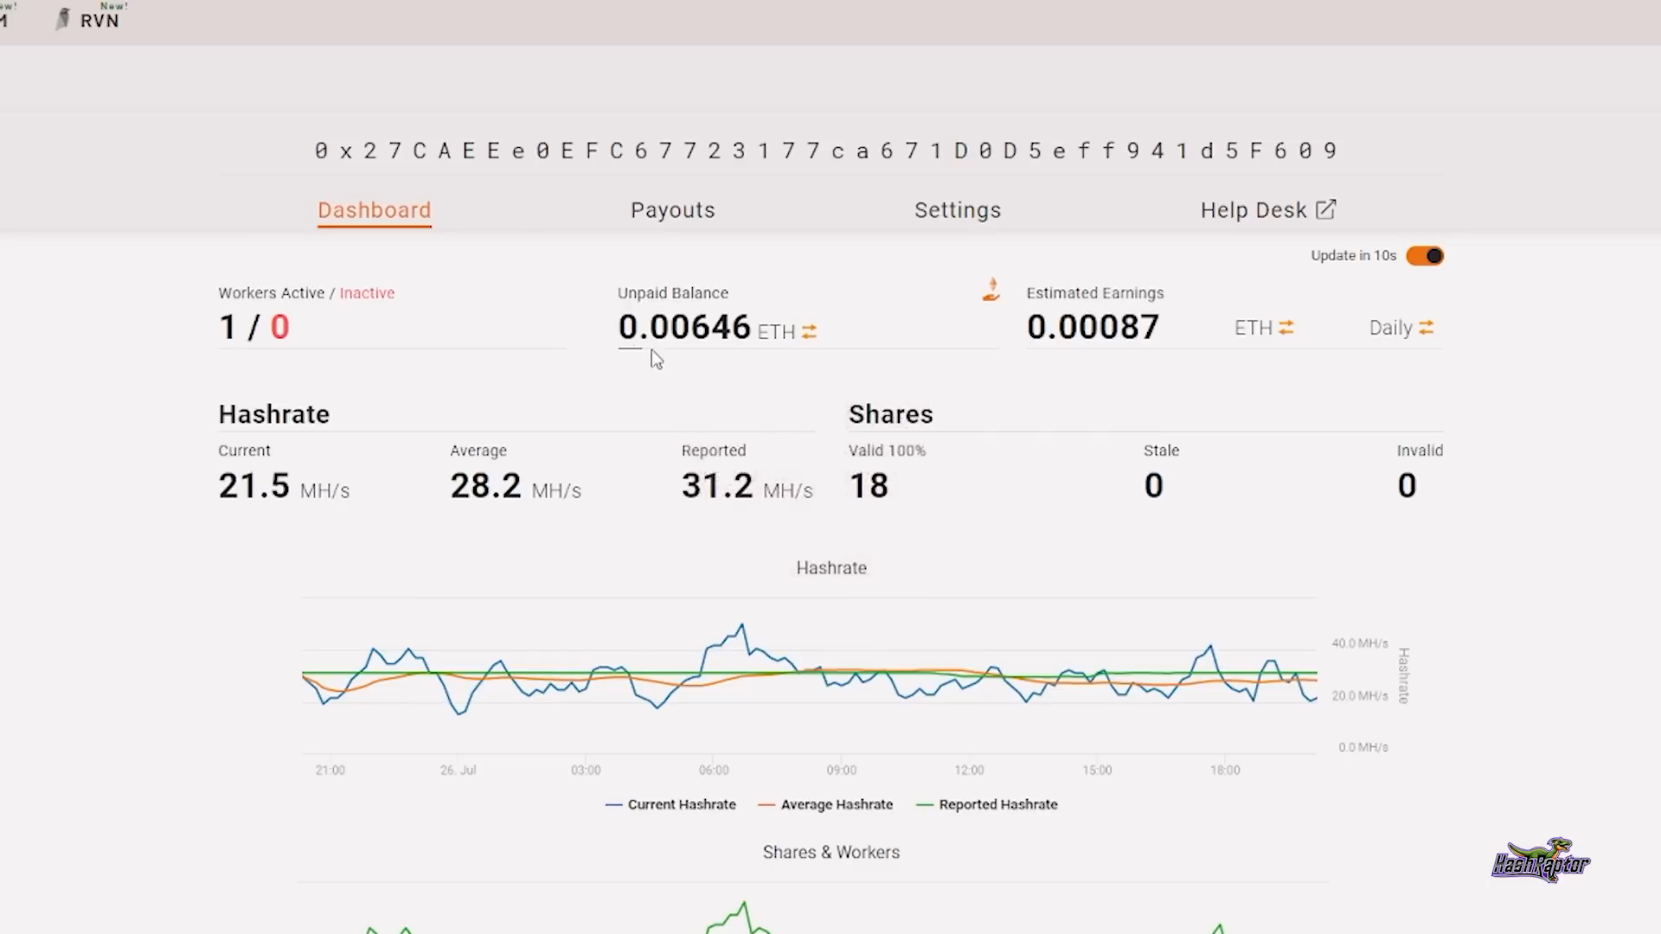
pyautogui.moveTo(723, 341)
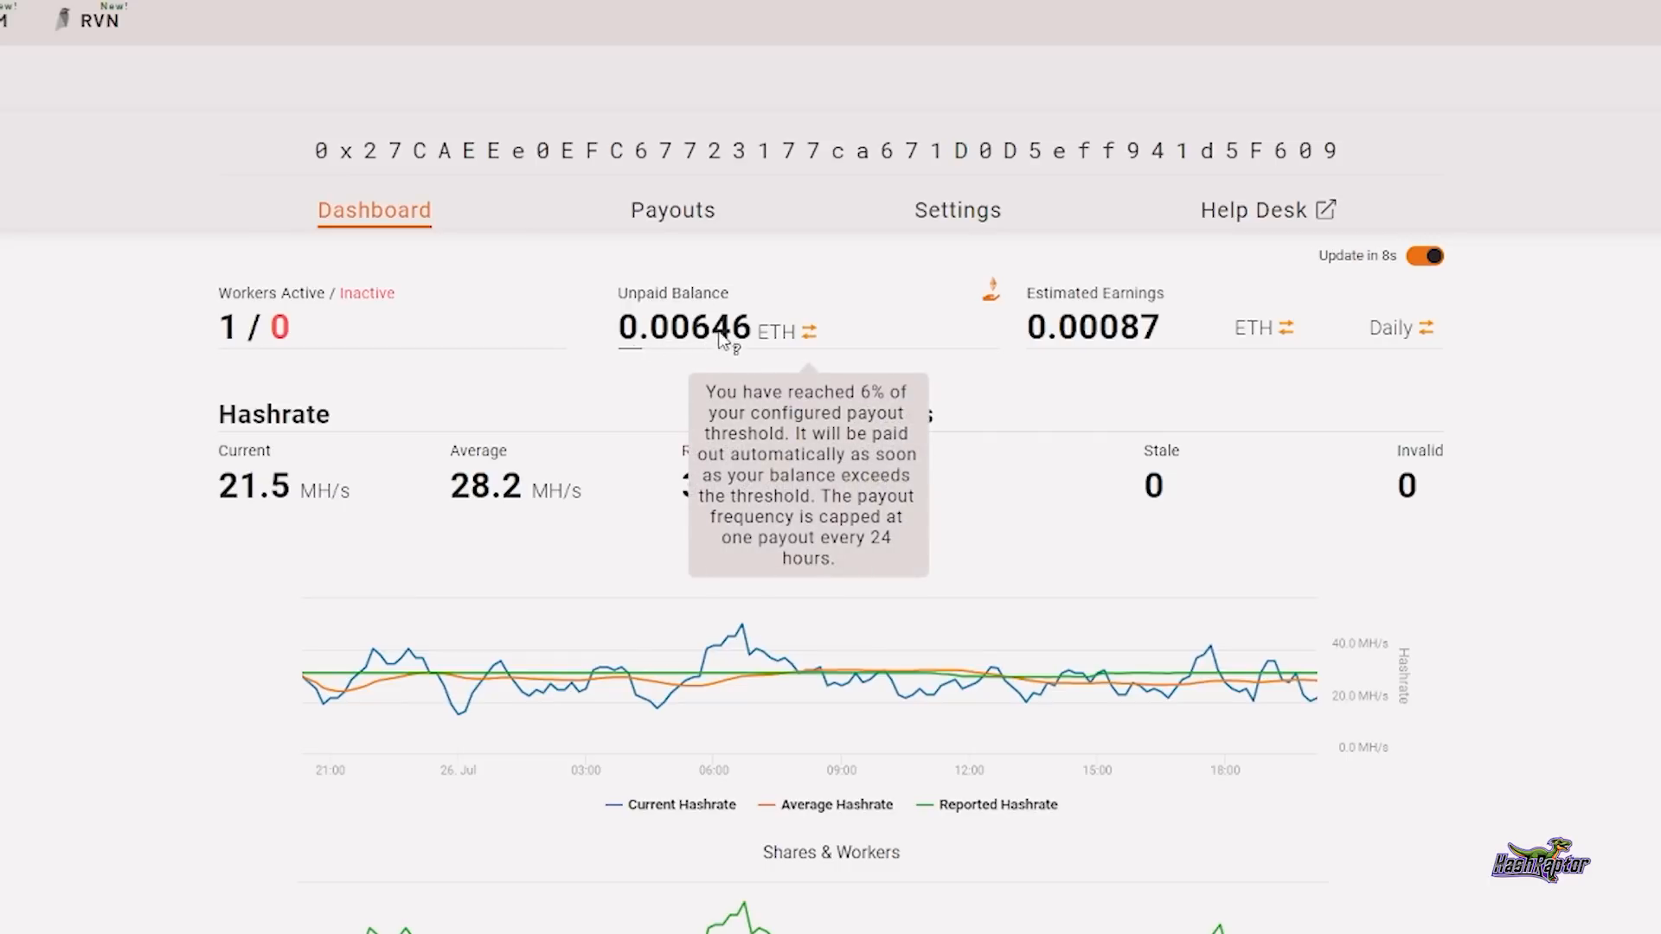
pyautogui.moveTo(783, 353)
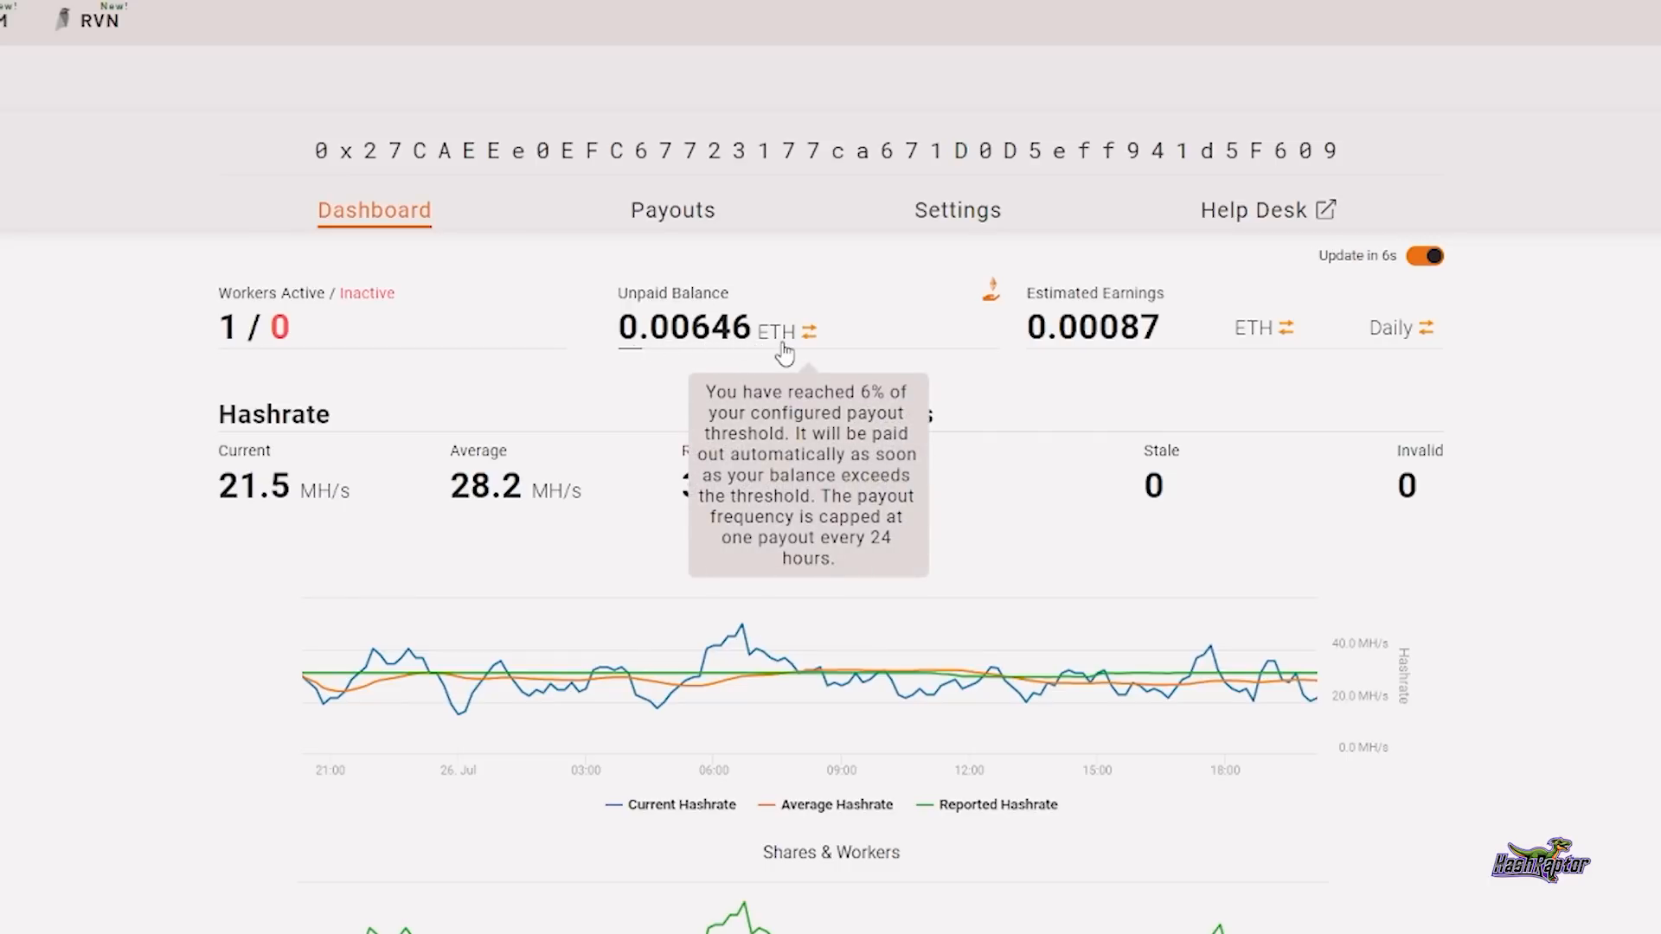
pyautogui.moveTo(229, 490)
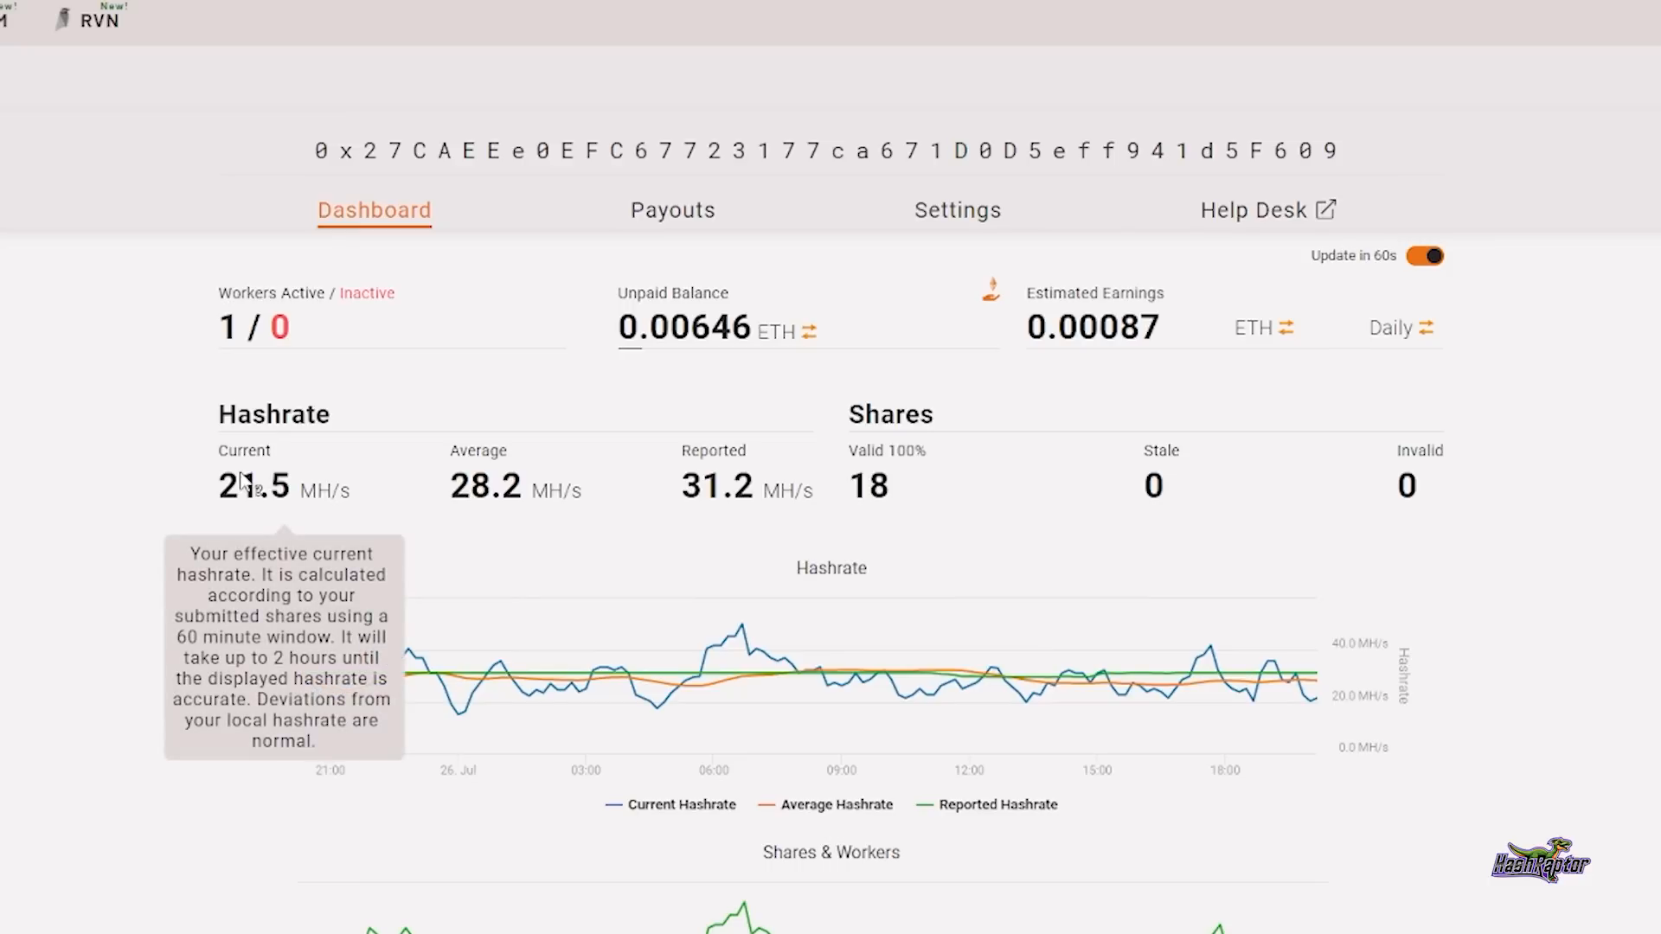
pyautogui.moveTo(258, 500)
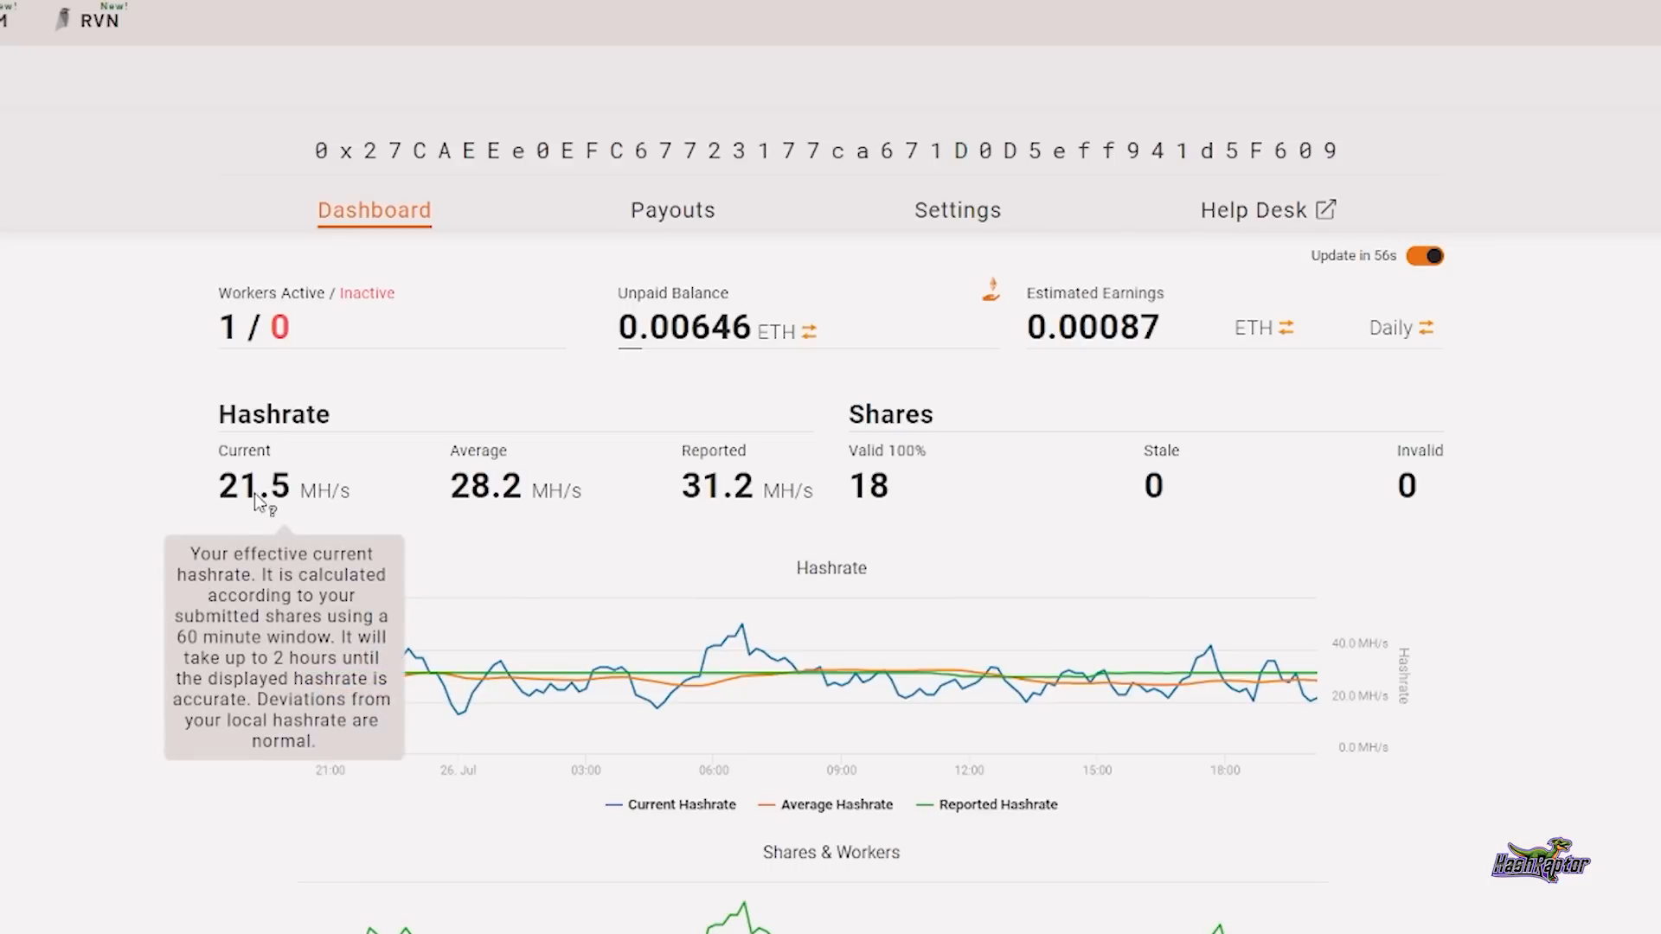
pyautogui.moveTo(514, 489)
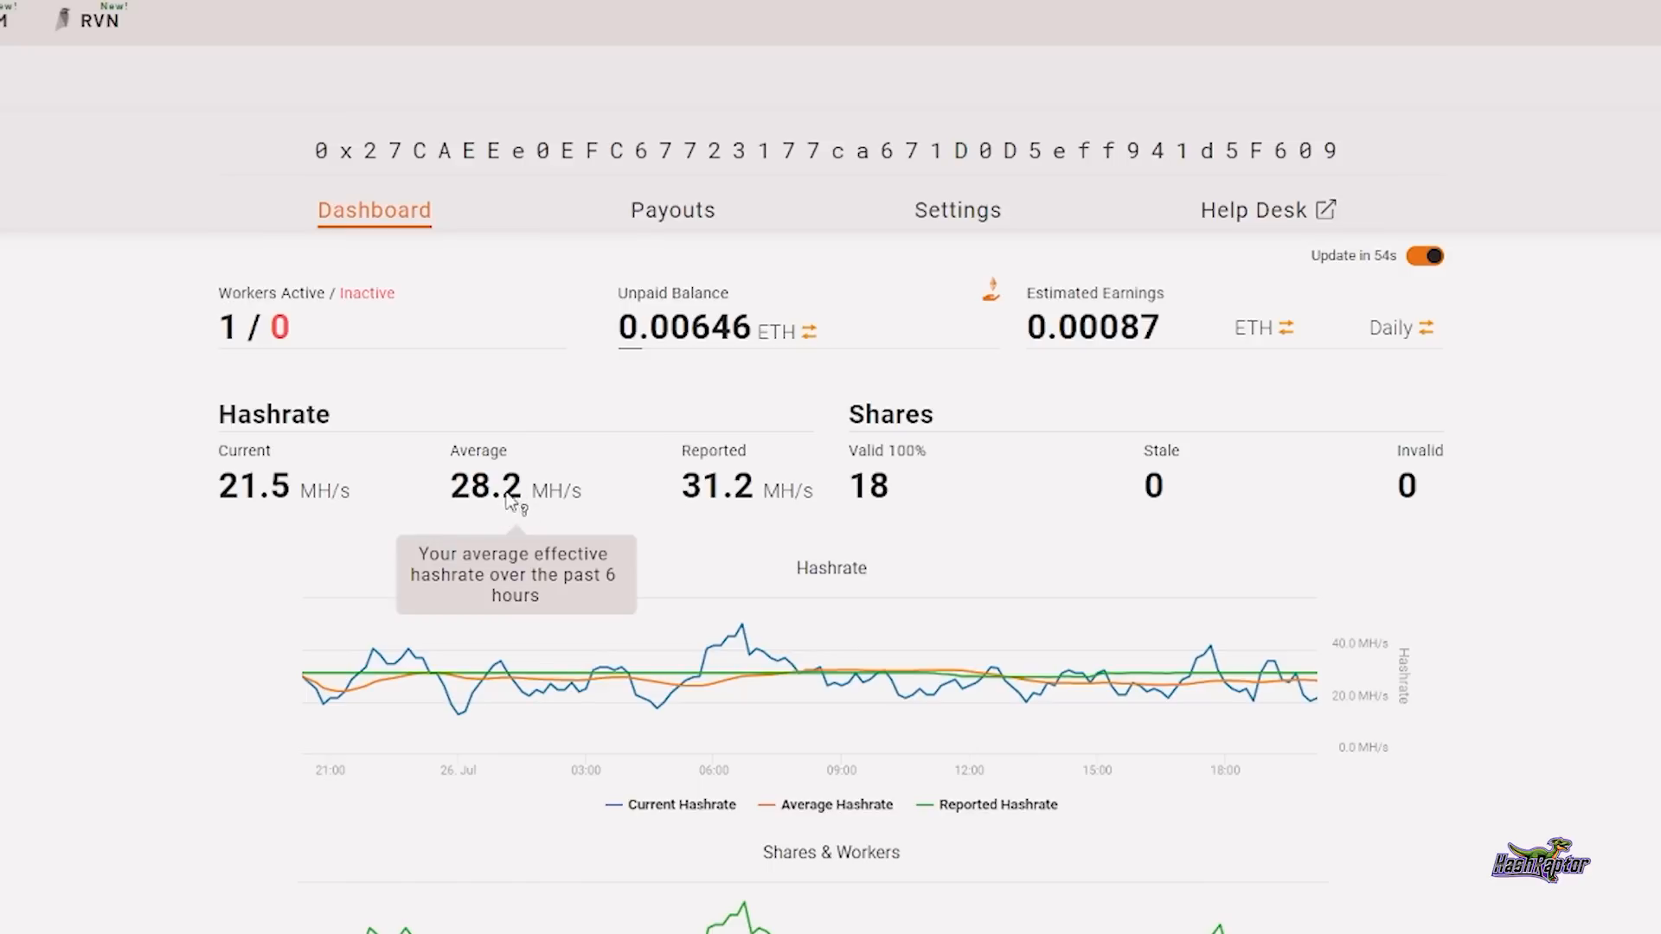
pyautogui.moveTo(717, 504)
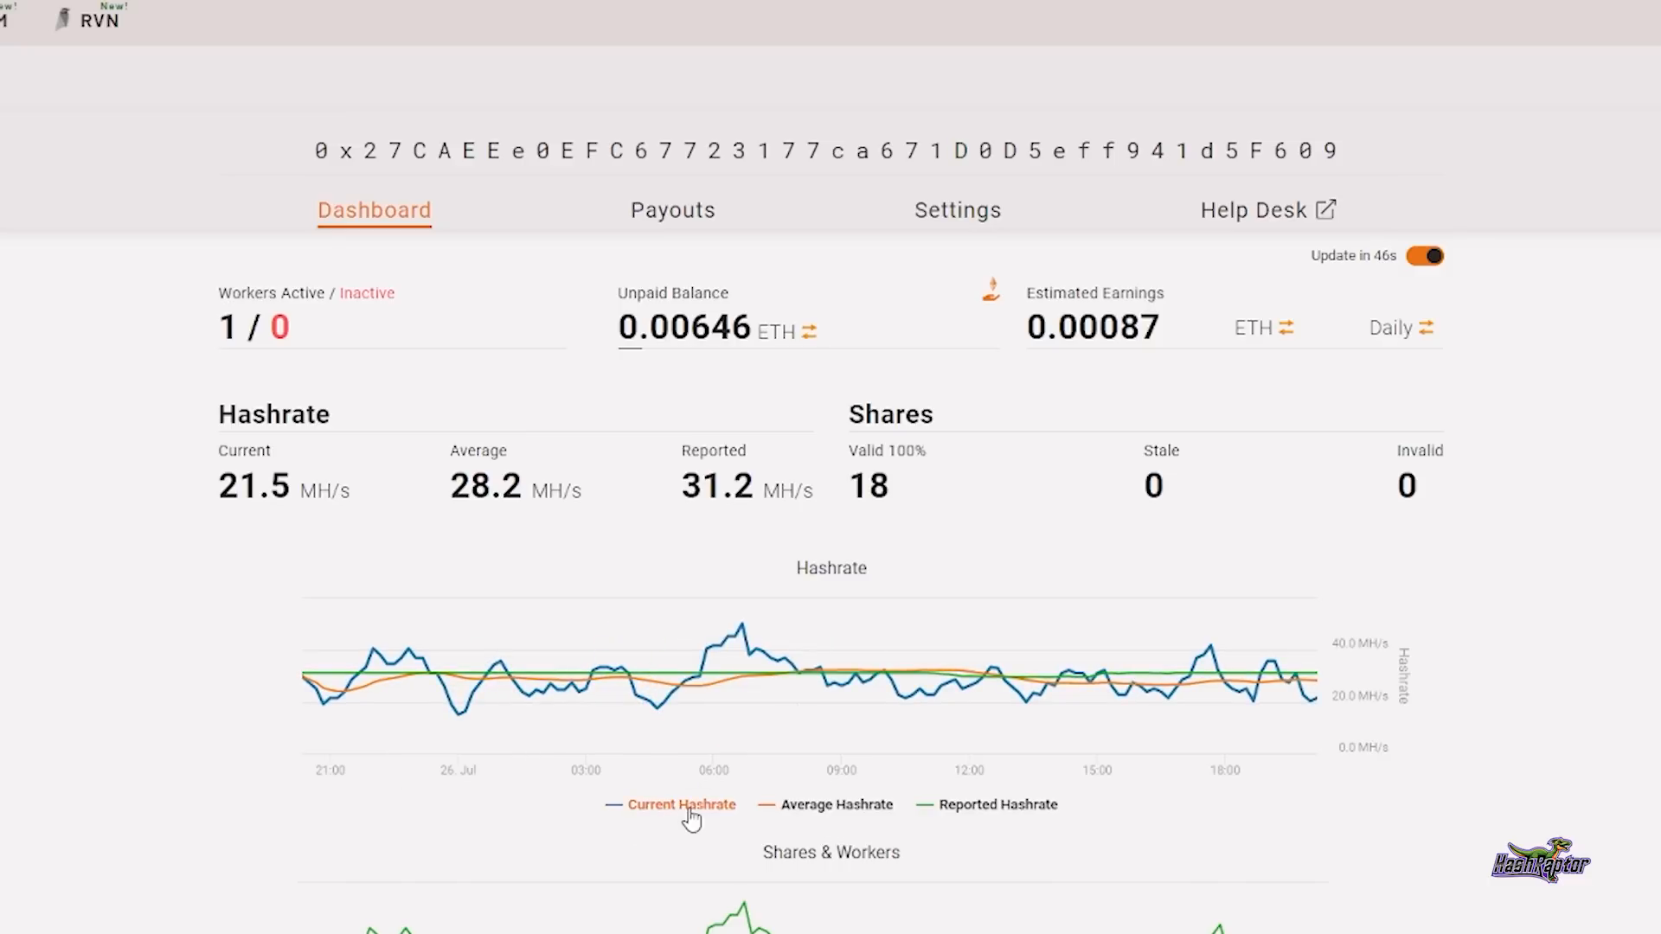
pyautogui.moveTo(734, 646)
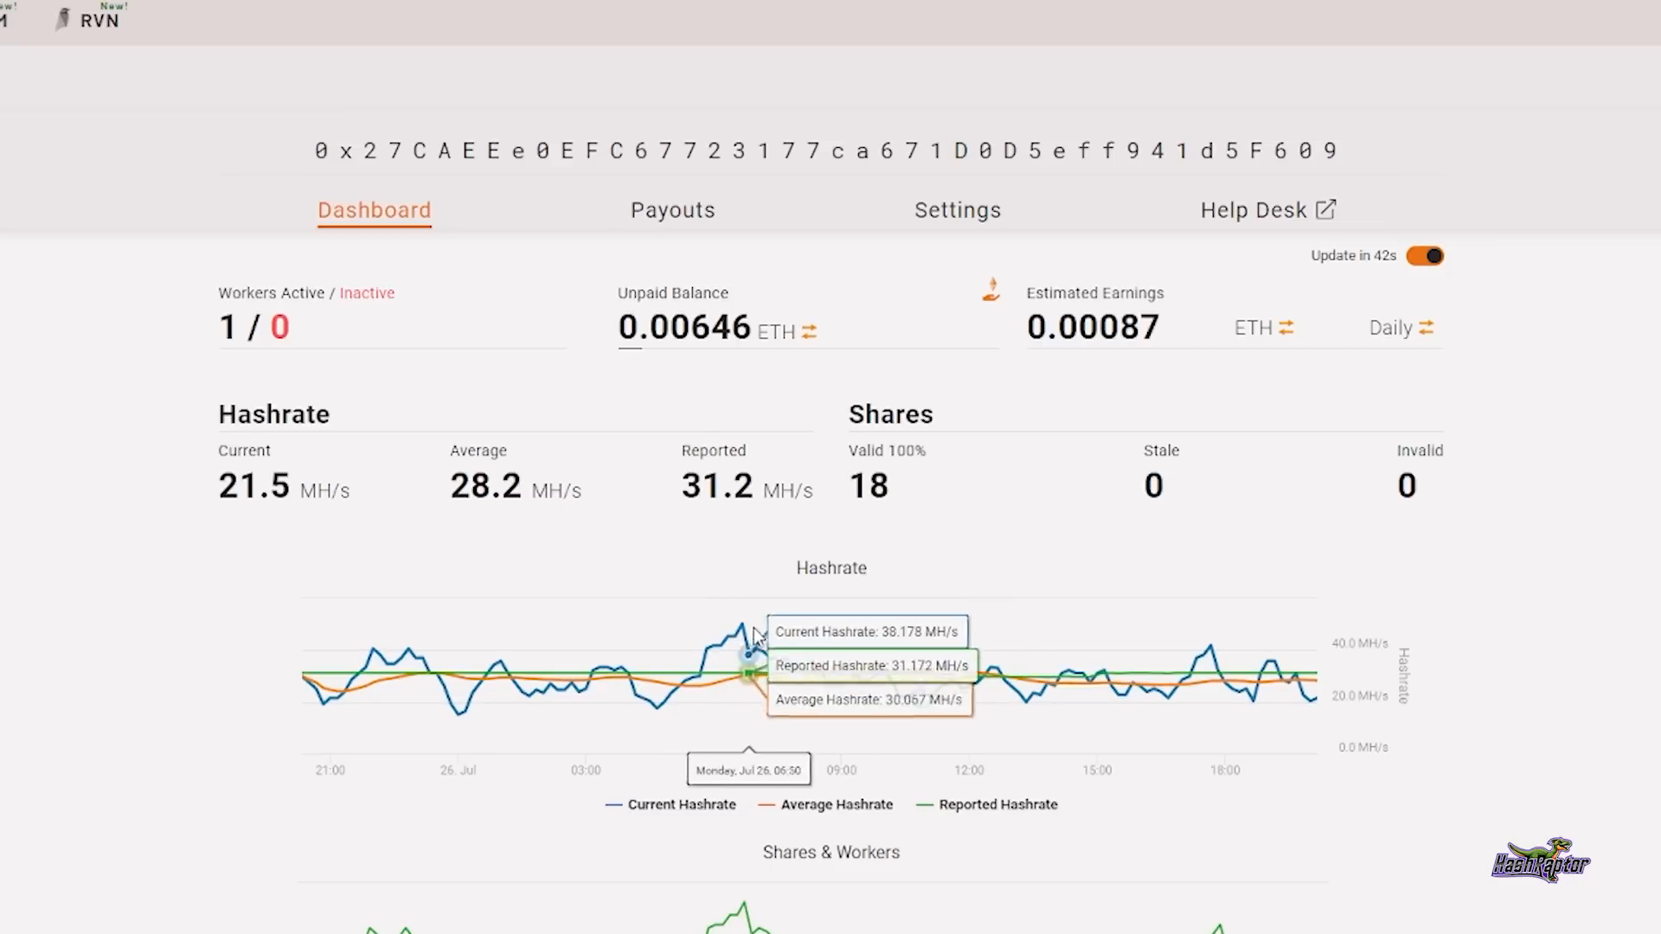
pyautogui.moveTo(742, 629)
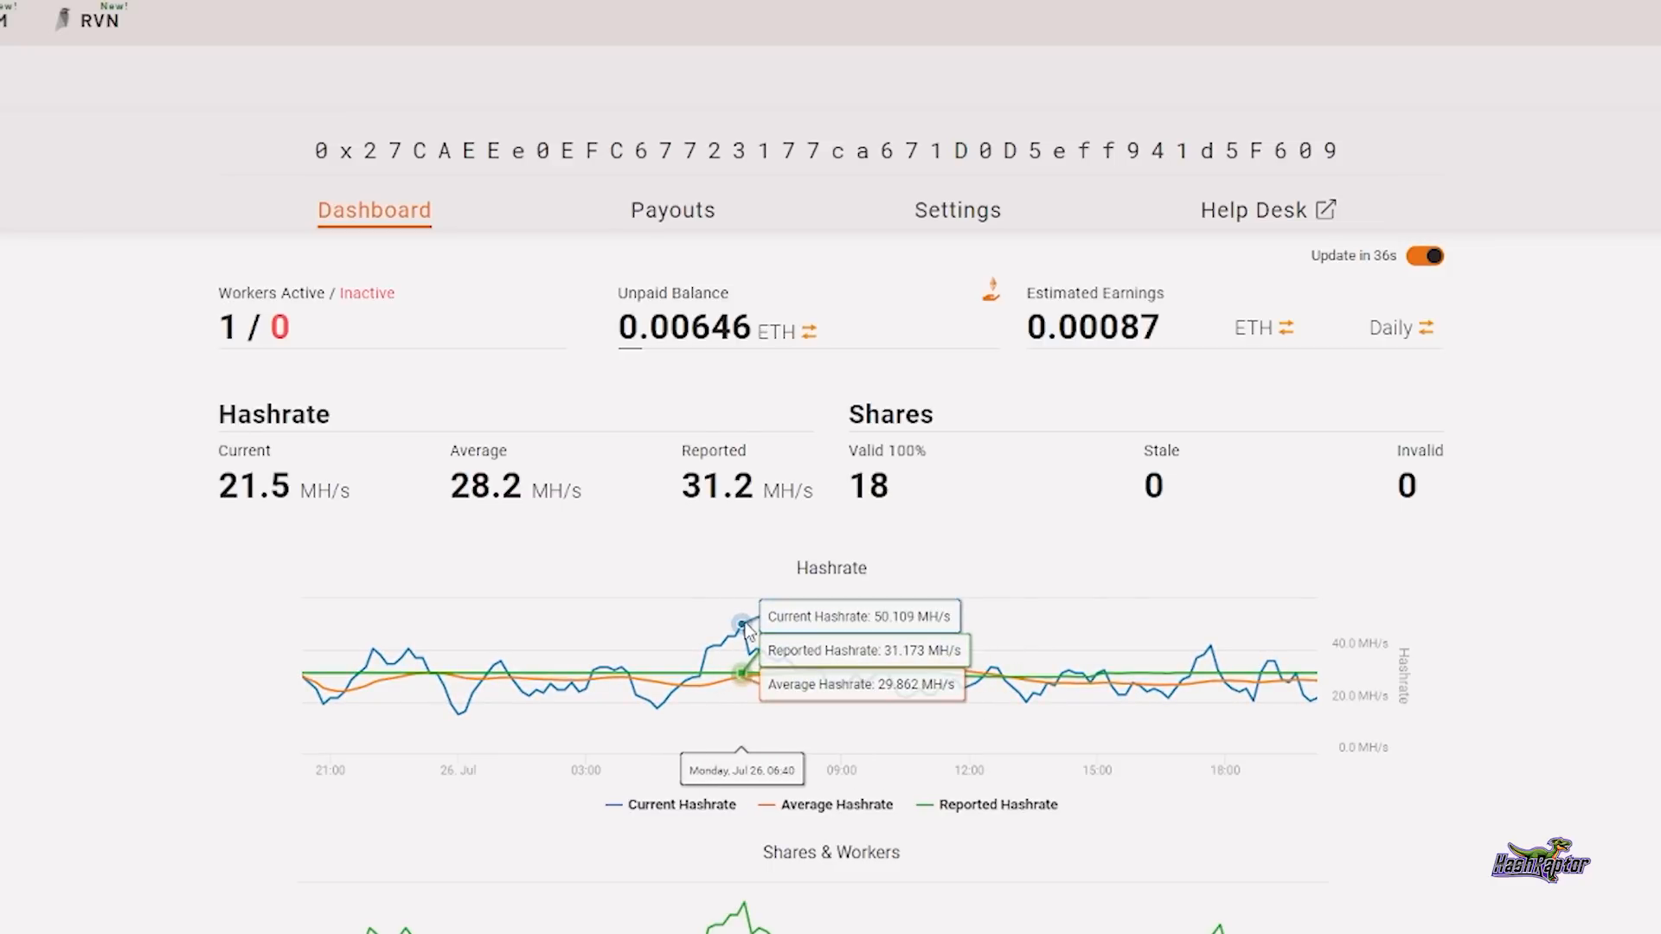
pyautogui.moveTo(763, 635)
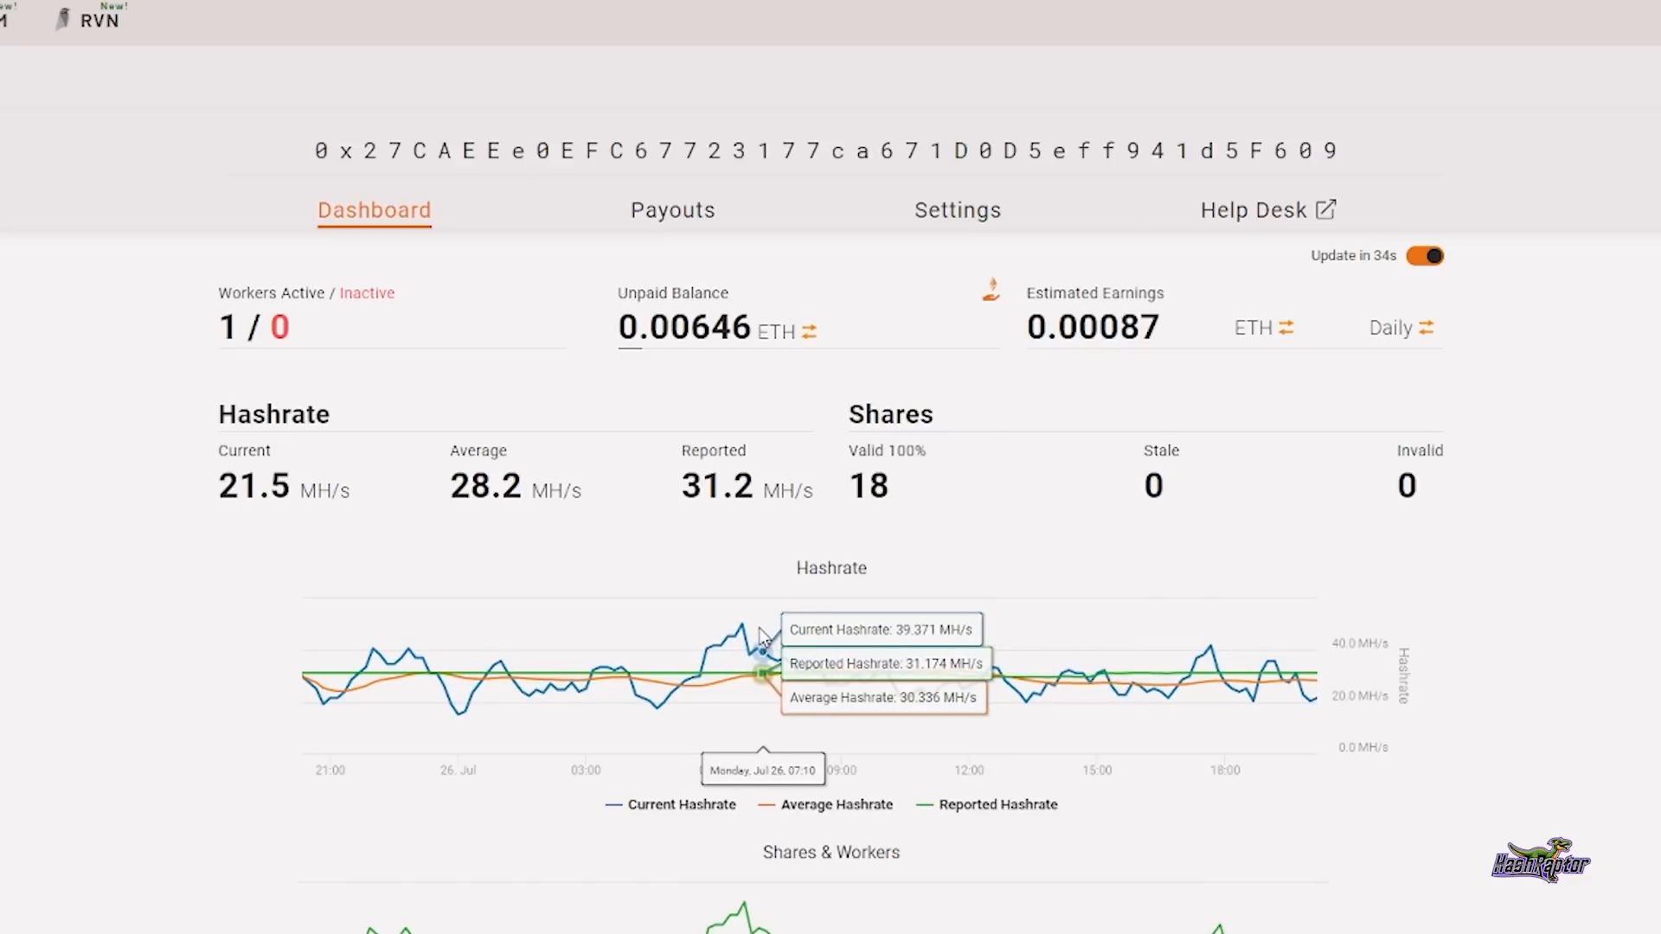
pyautogui.moveTo(869, 673)
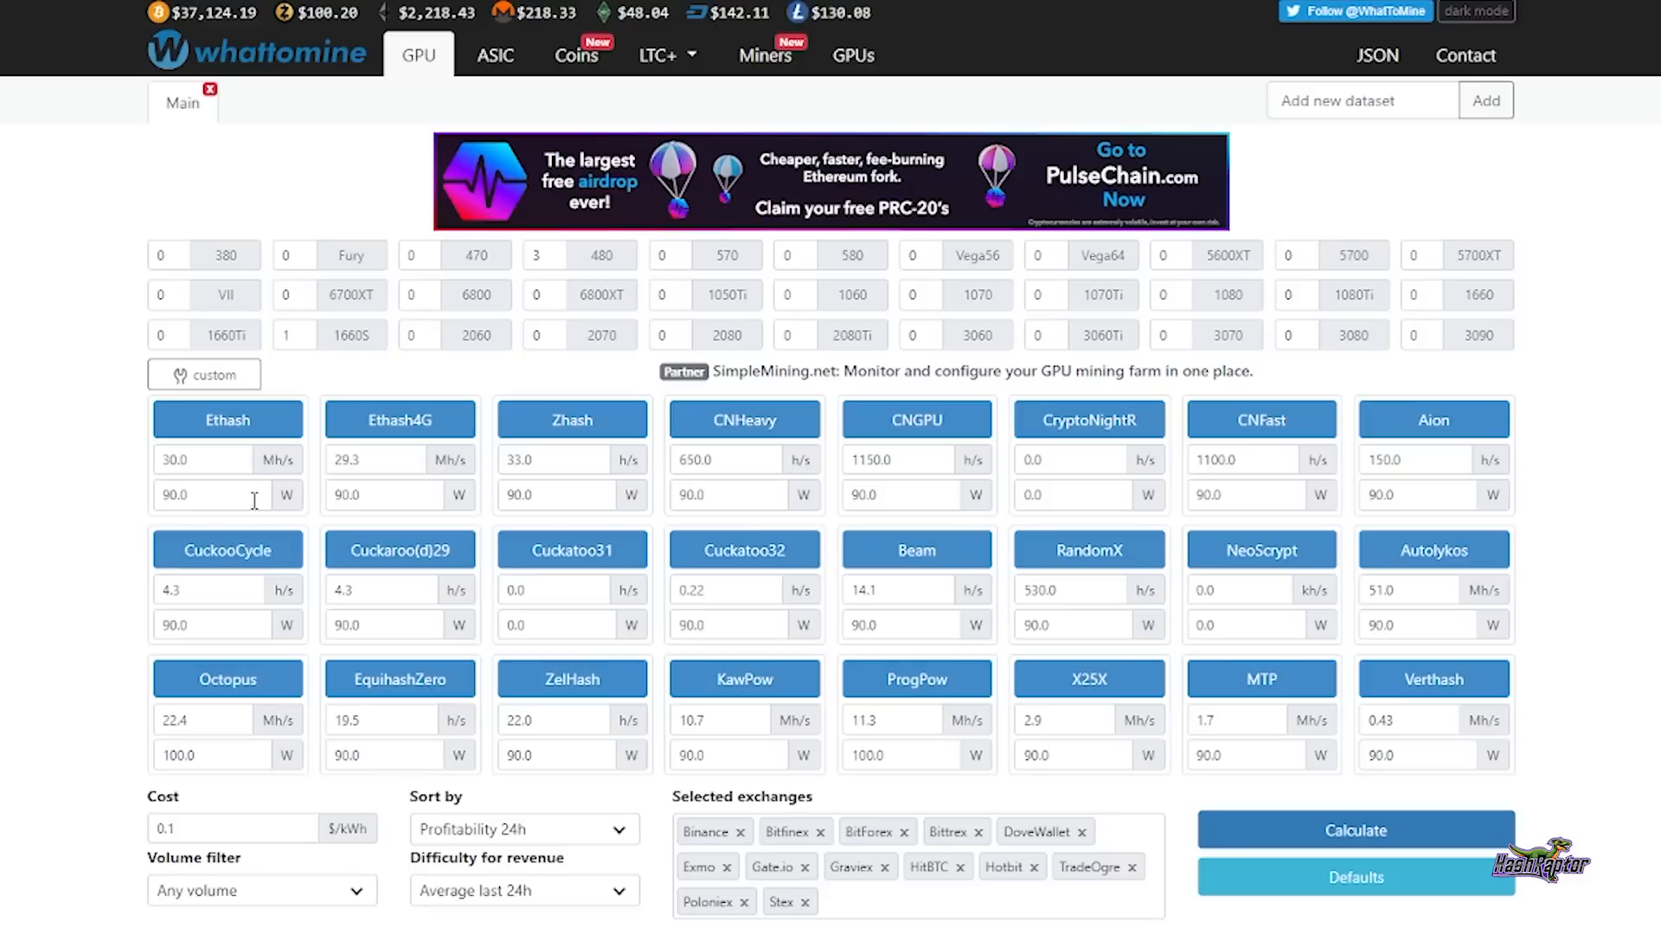
# Scroll to WhatToMine's coin profitability table for one 1660S, Ethereum ranked first
pyautogui.scroll(-3)
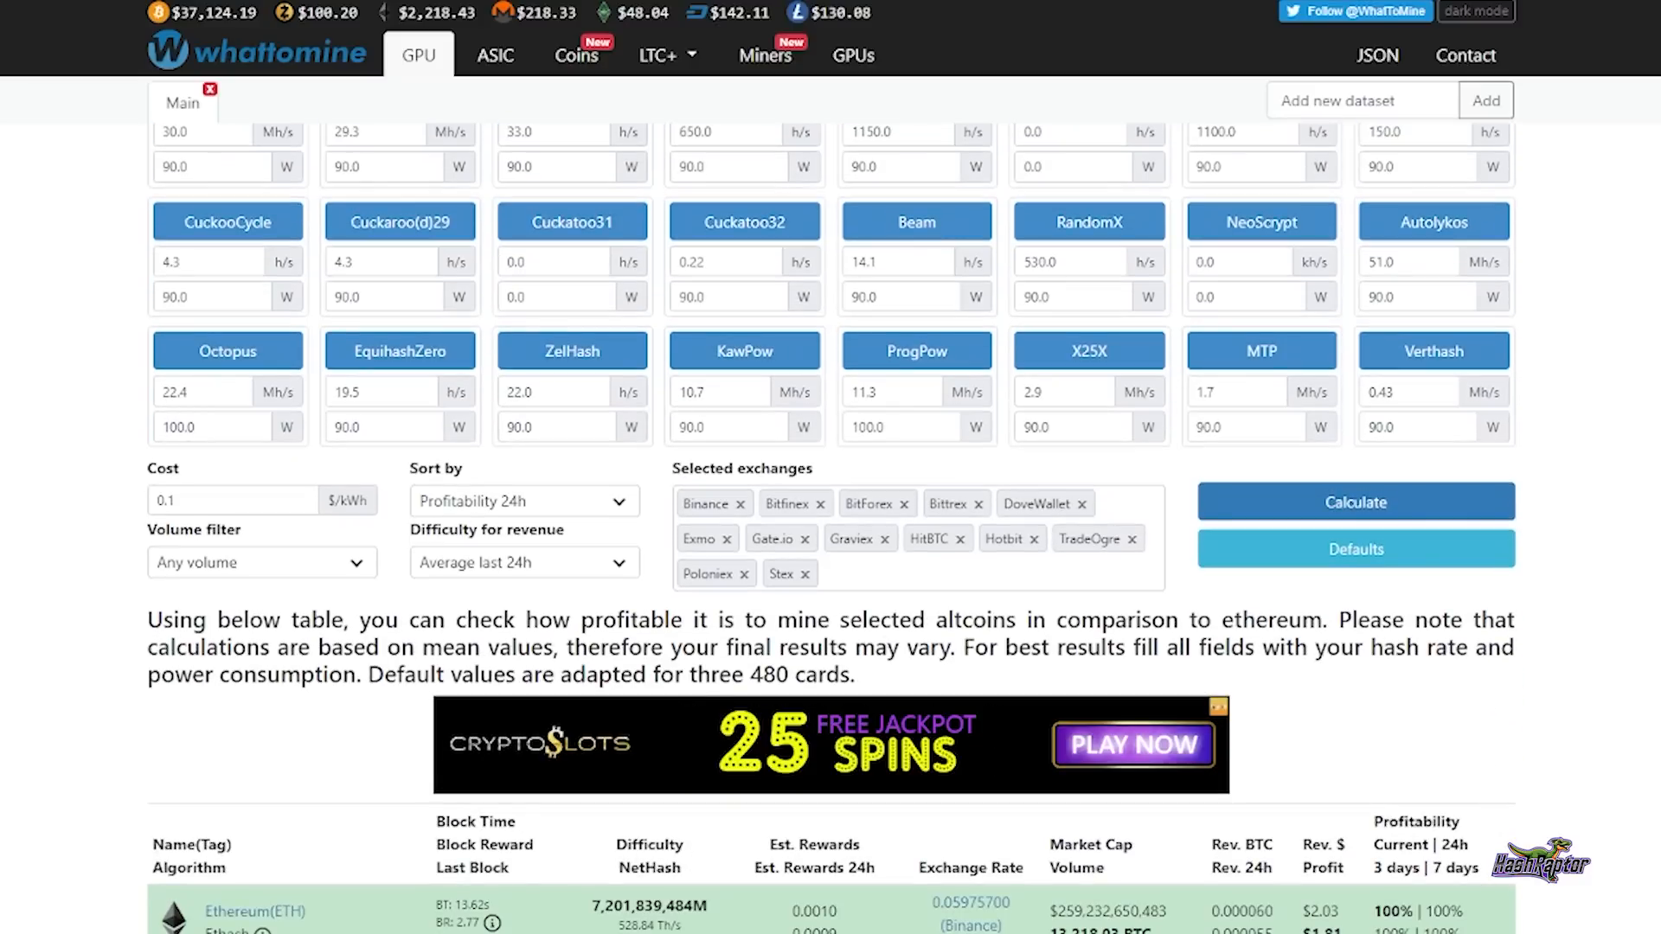
pyautogui.scroll(-3)
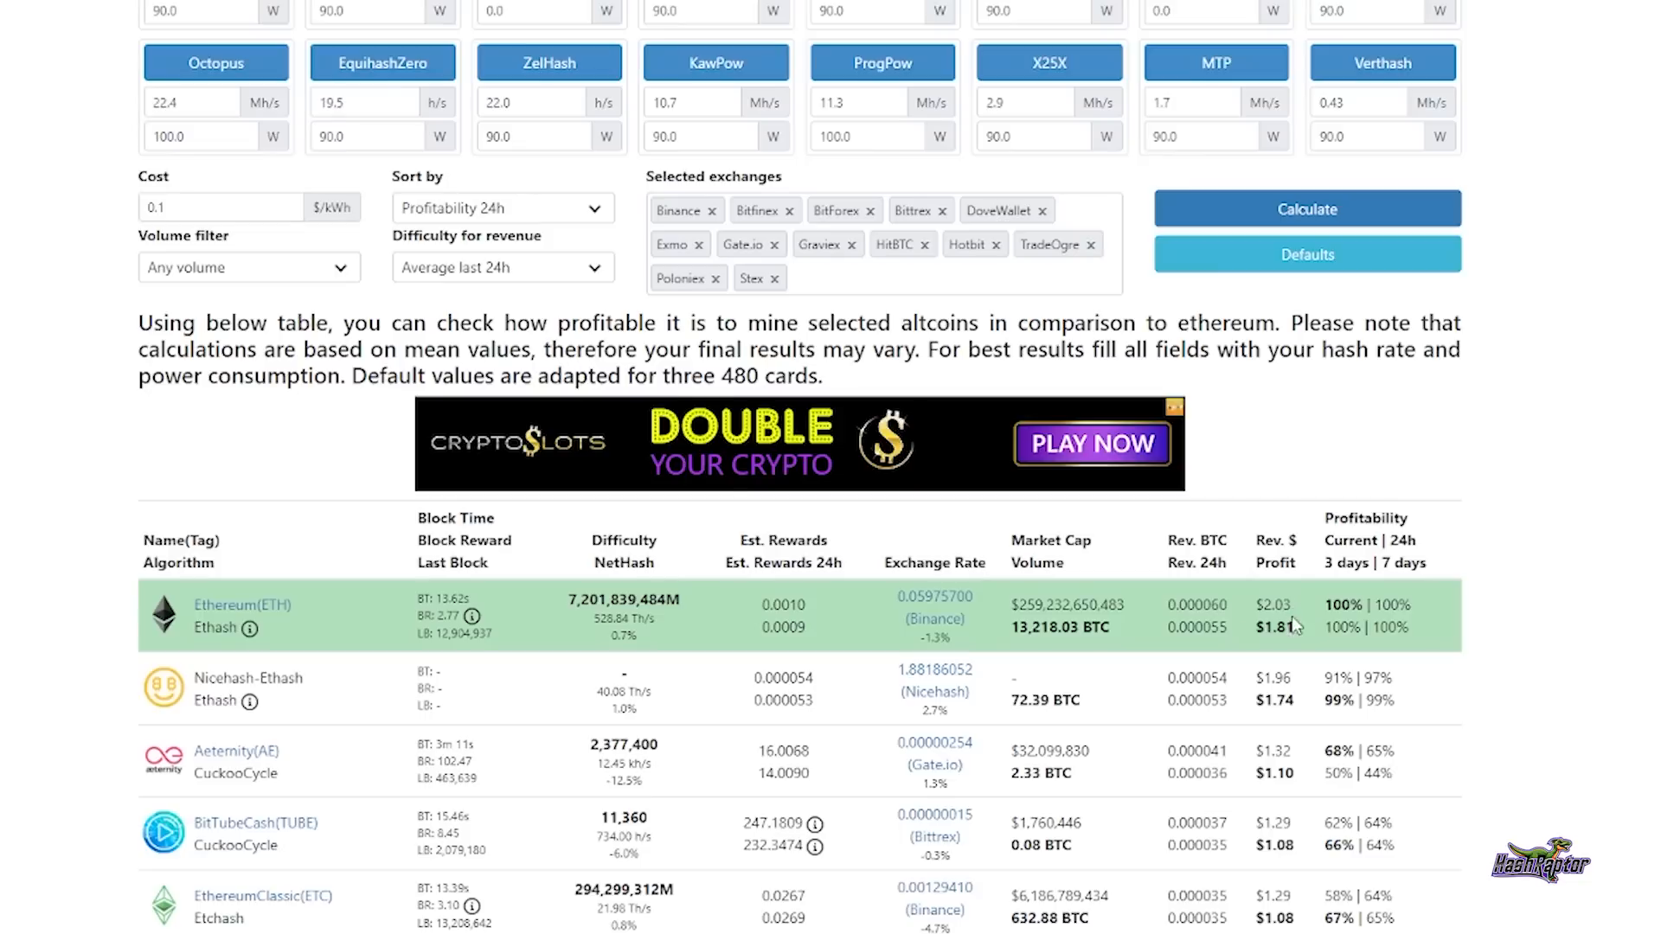
pyautogui.moveTo(1301, 637)
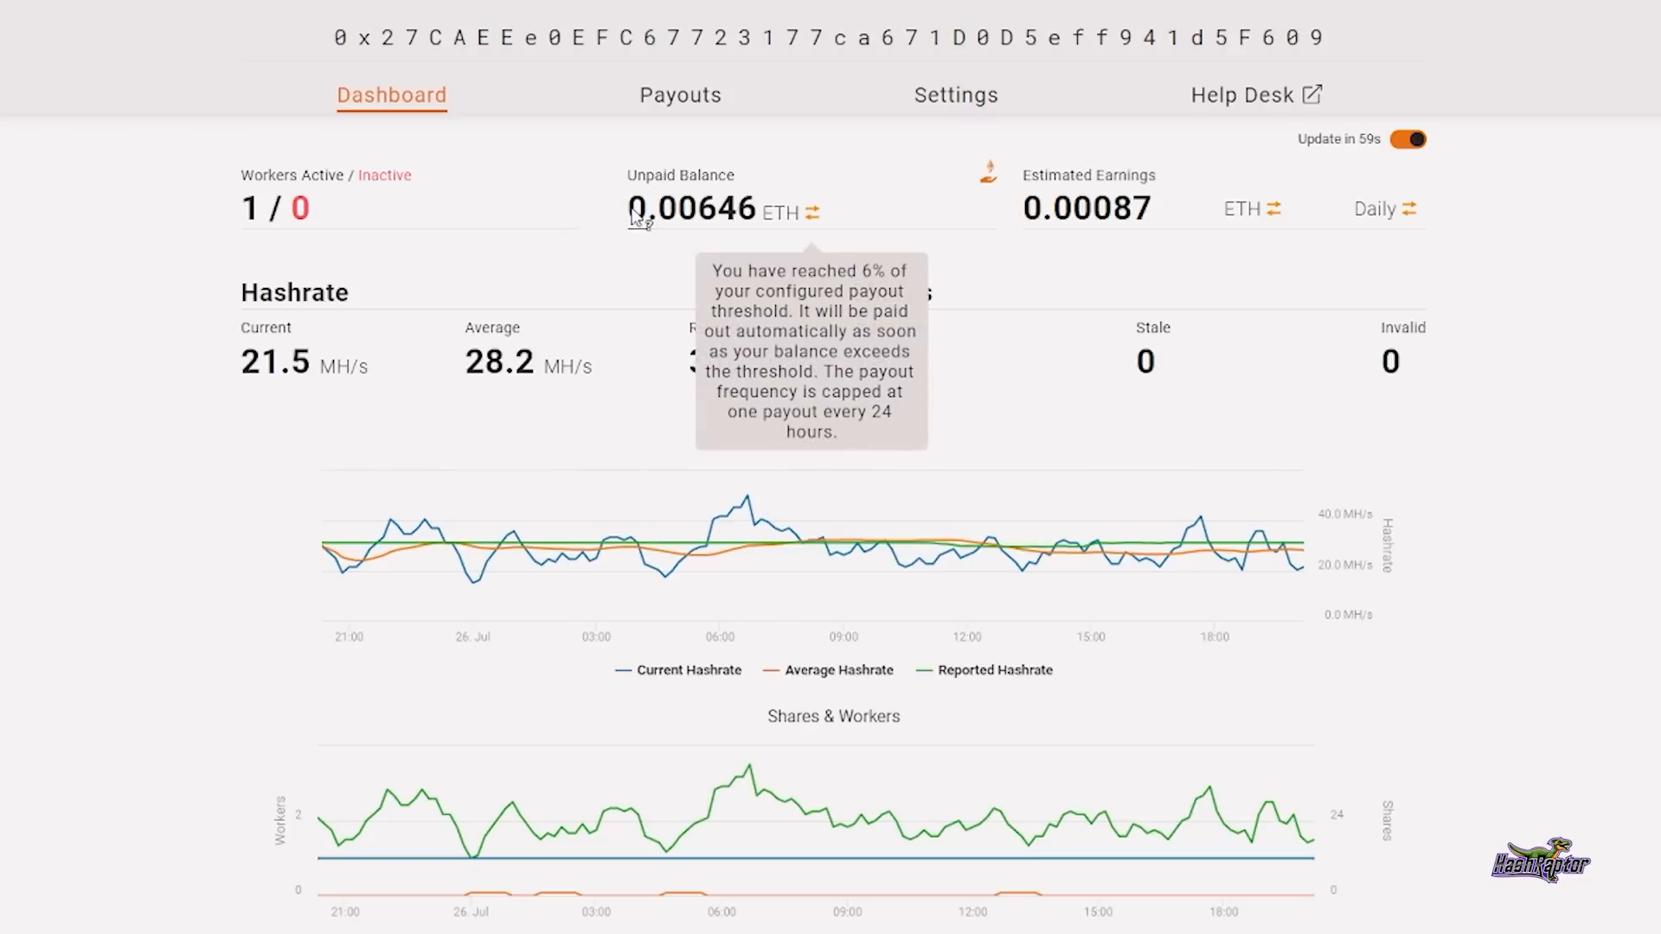
# Select and copy the 0.00646 ETH unpaid balance from the Ethermine dashboard
pyautogui.doubleClick(688, 209)
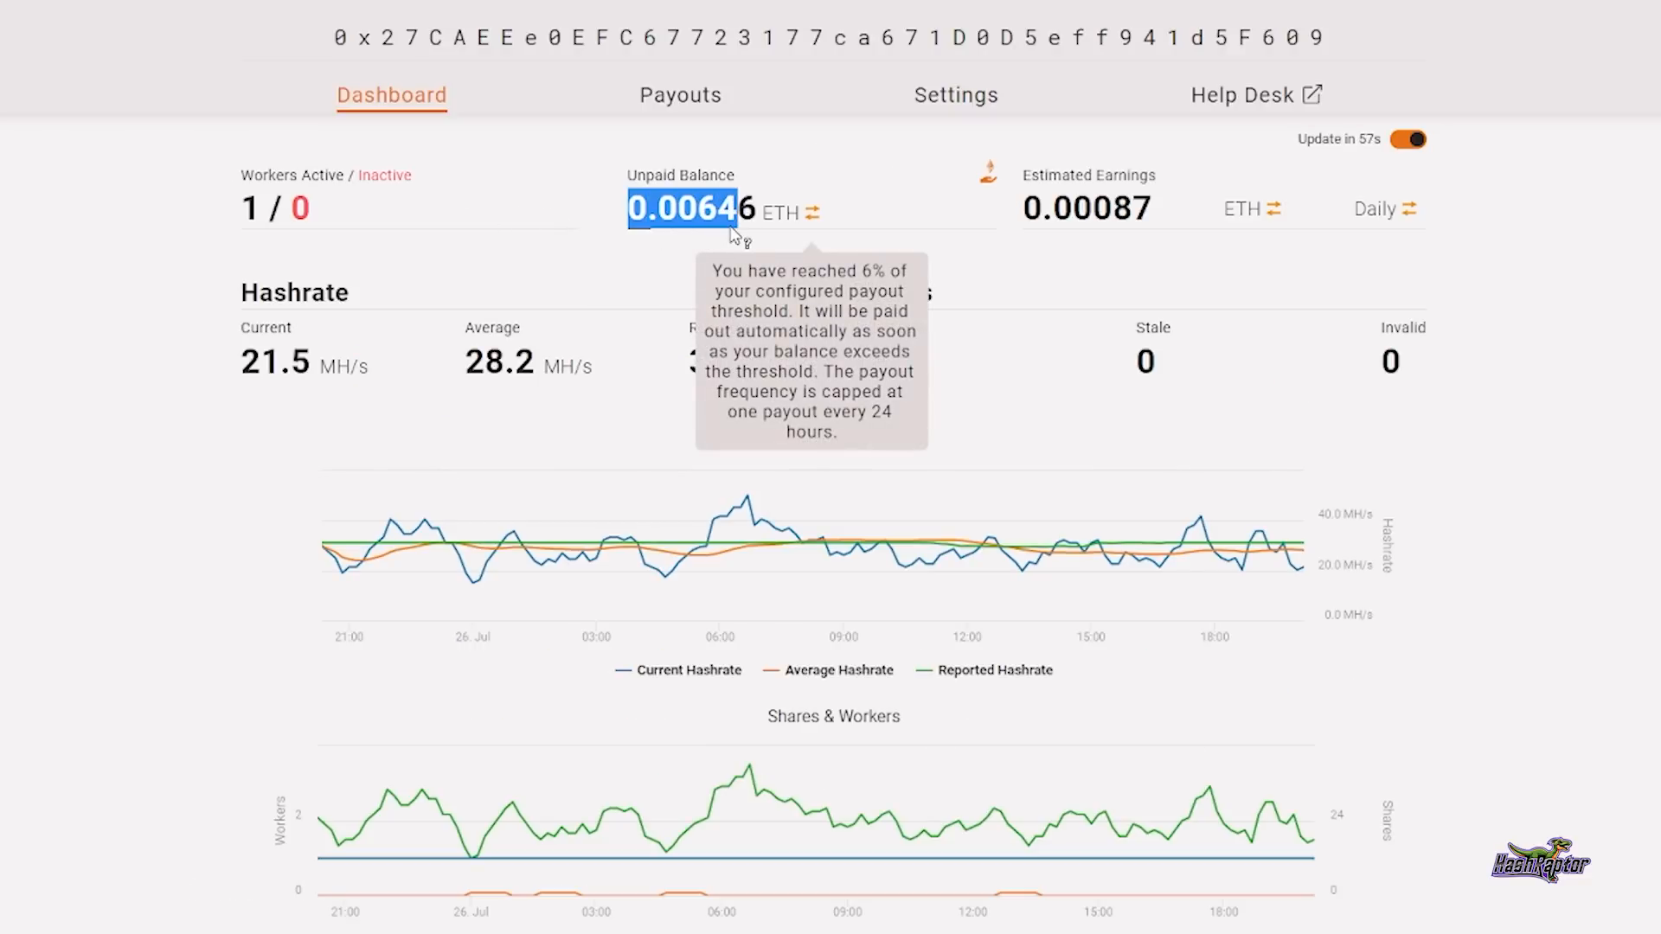
pyautogui.rightClick(734, 233)
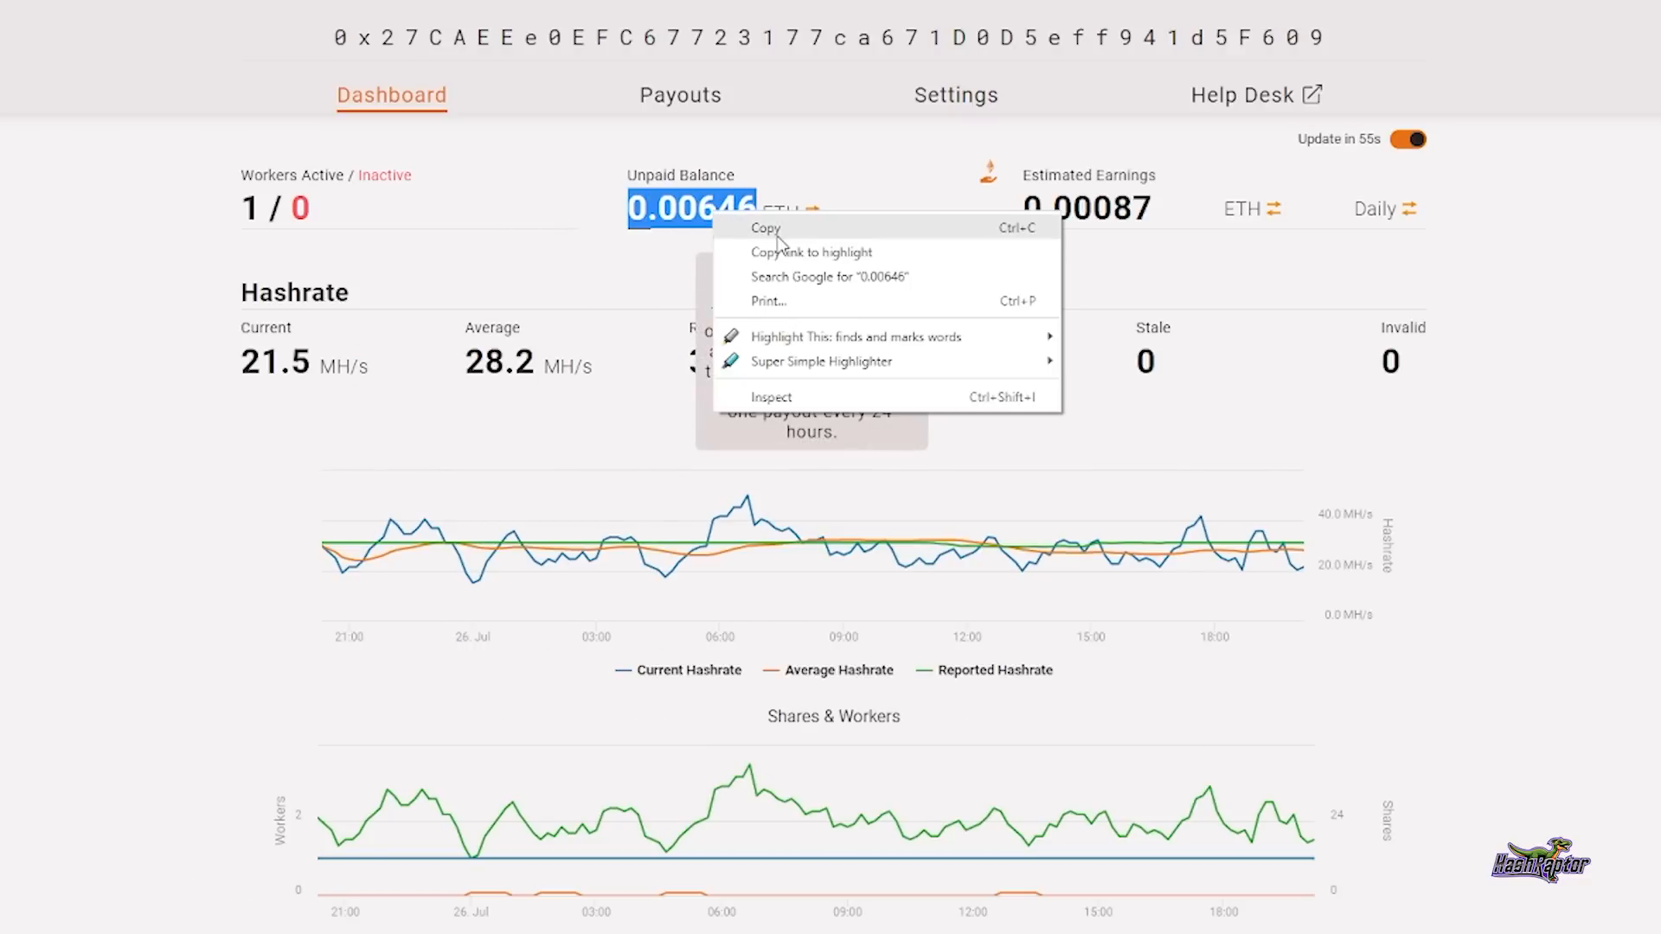
pyautogui.click(765, 229)
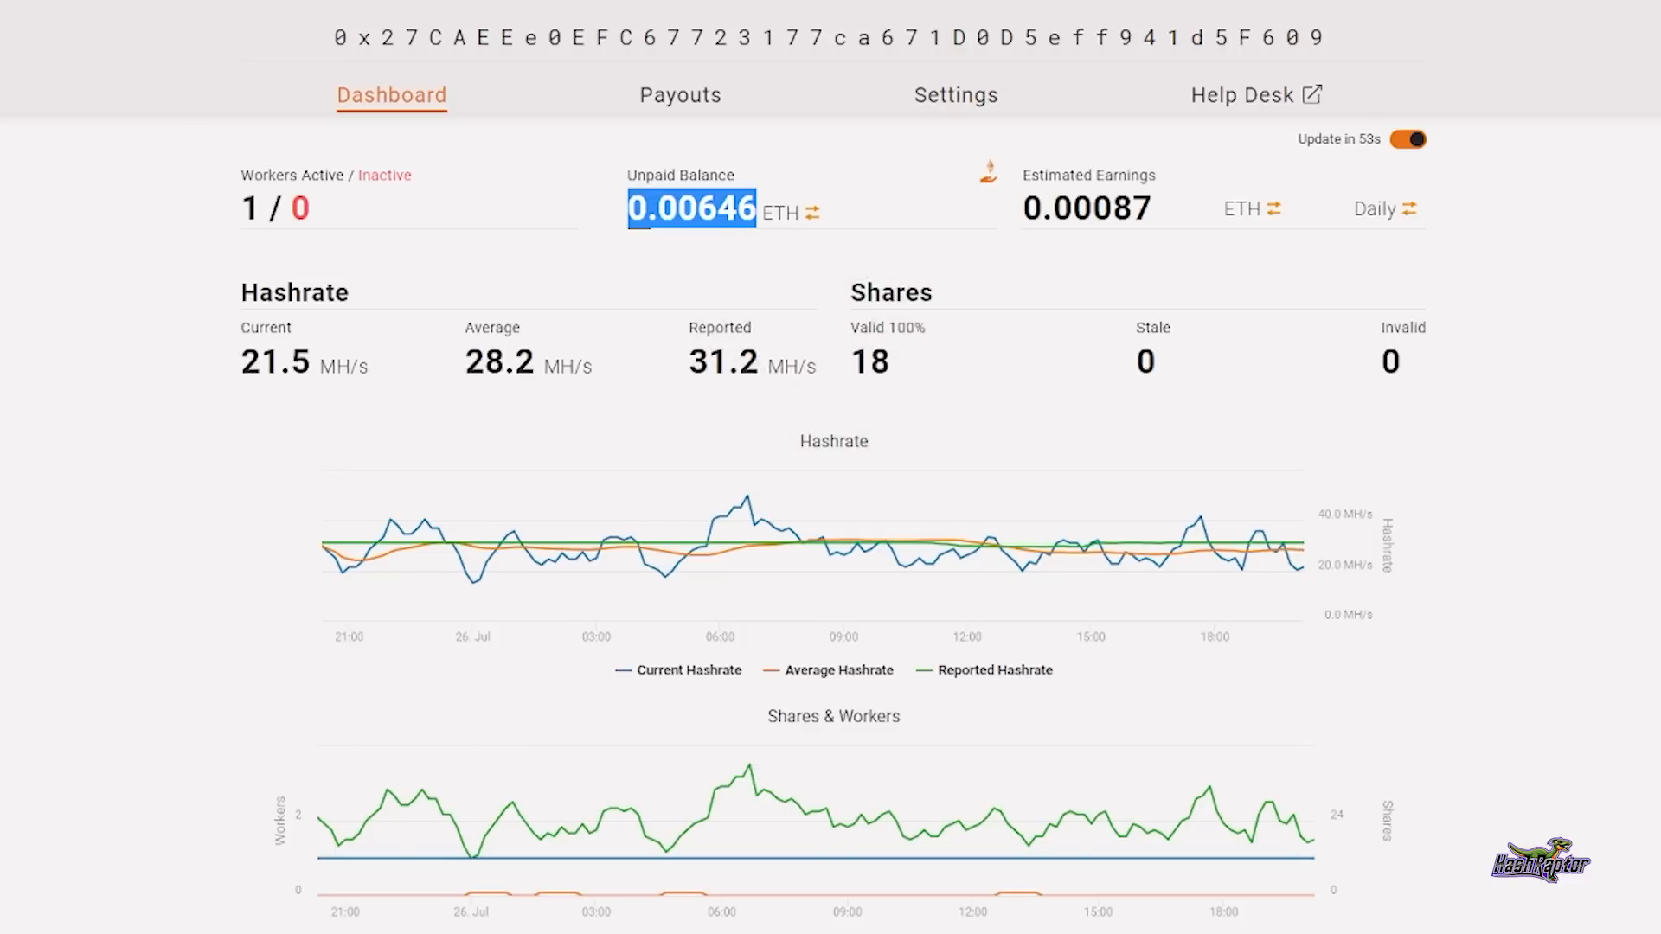
# Enter 0.00646 ETH in the converter's amount field to get 14.39 USD
pyautogui.click(815, 211)
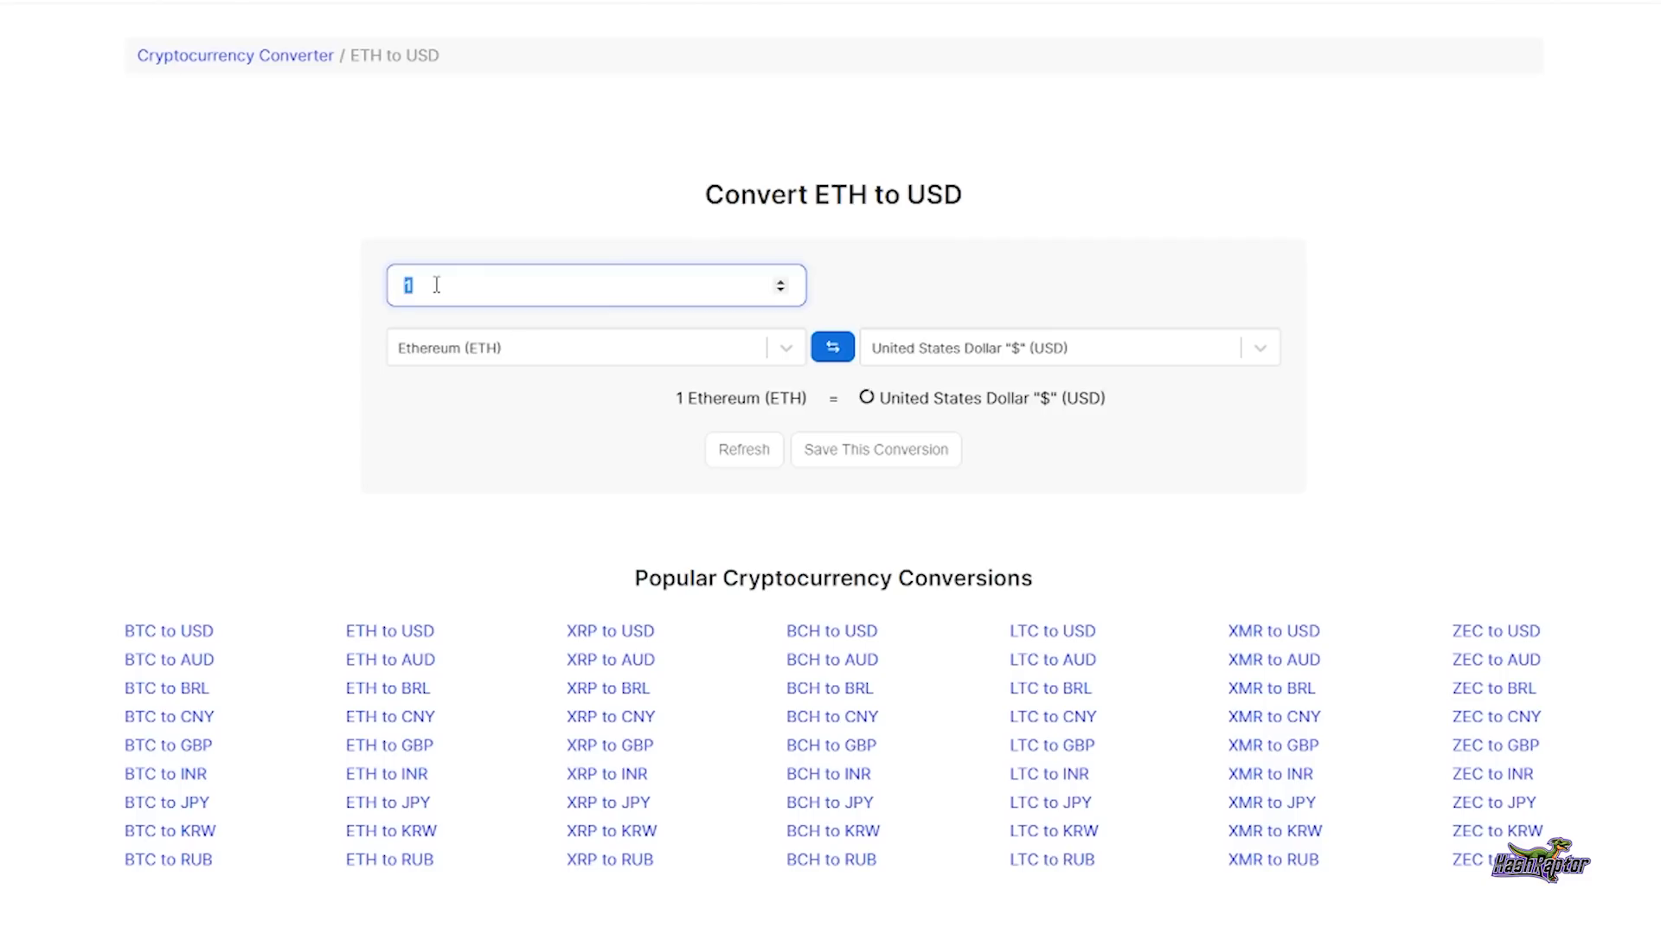
pyautogui.write('0.00646')
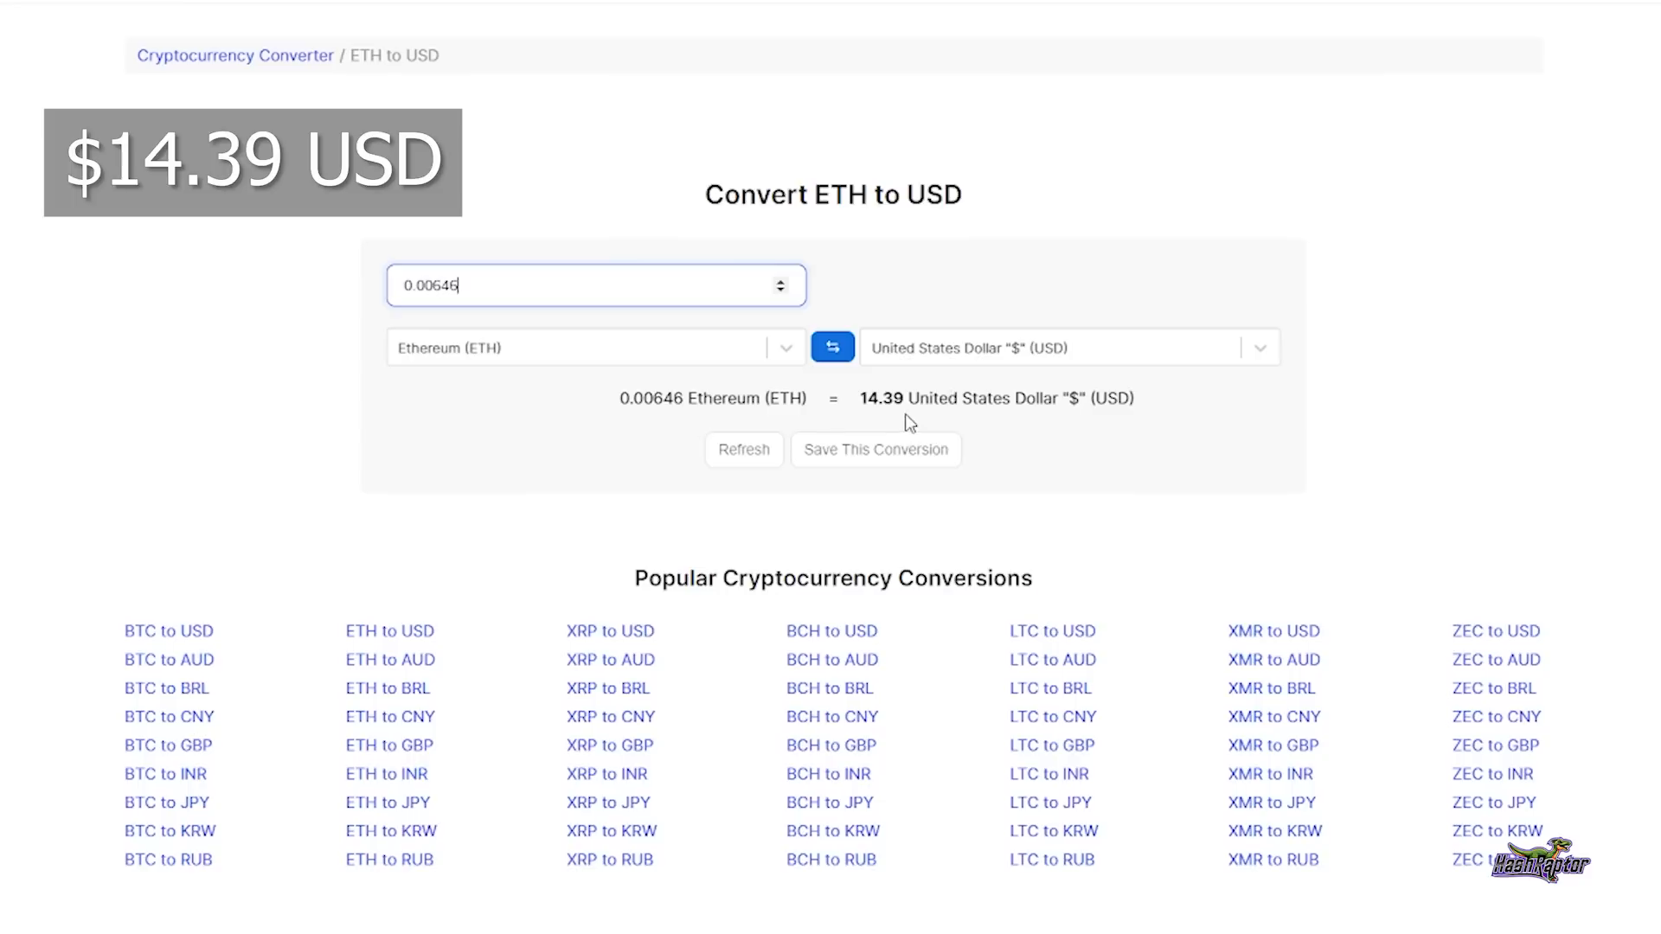
pyautogui.moveTo(1107, 460)
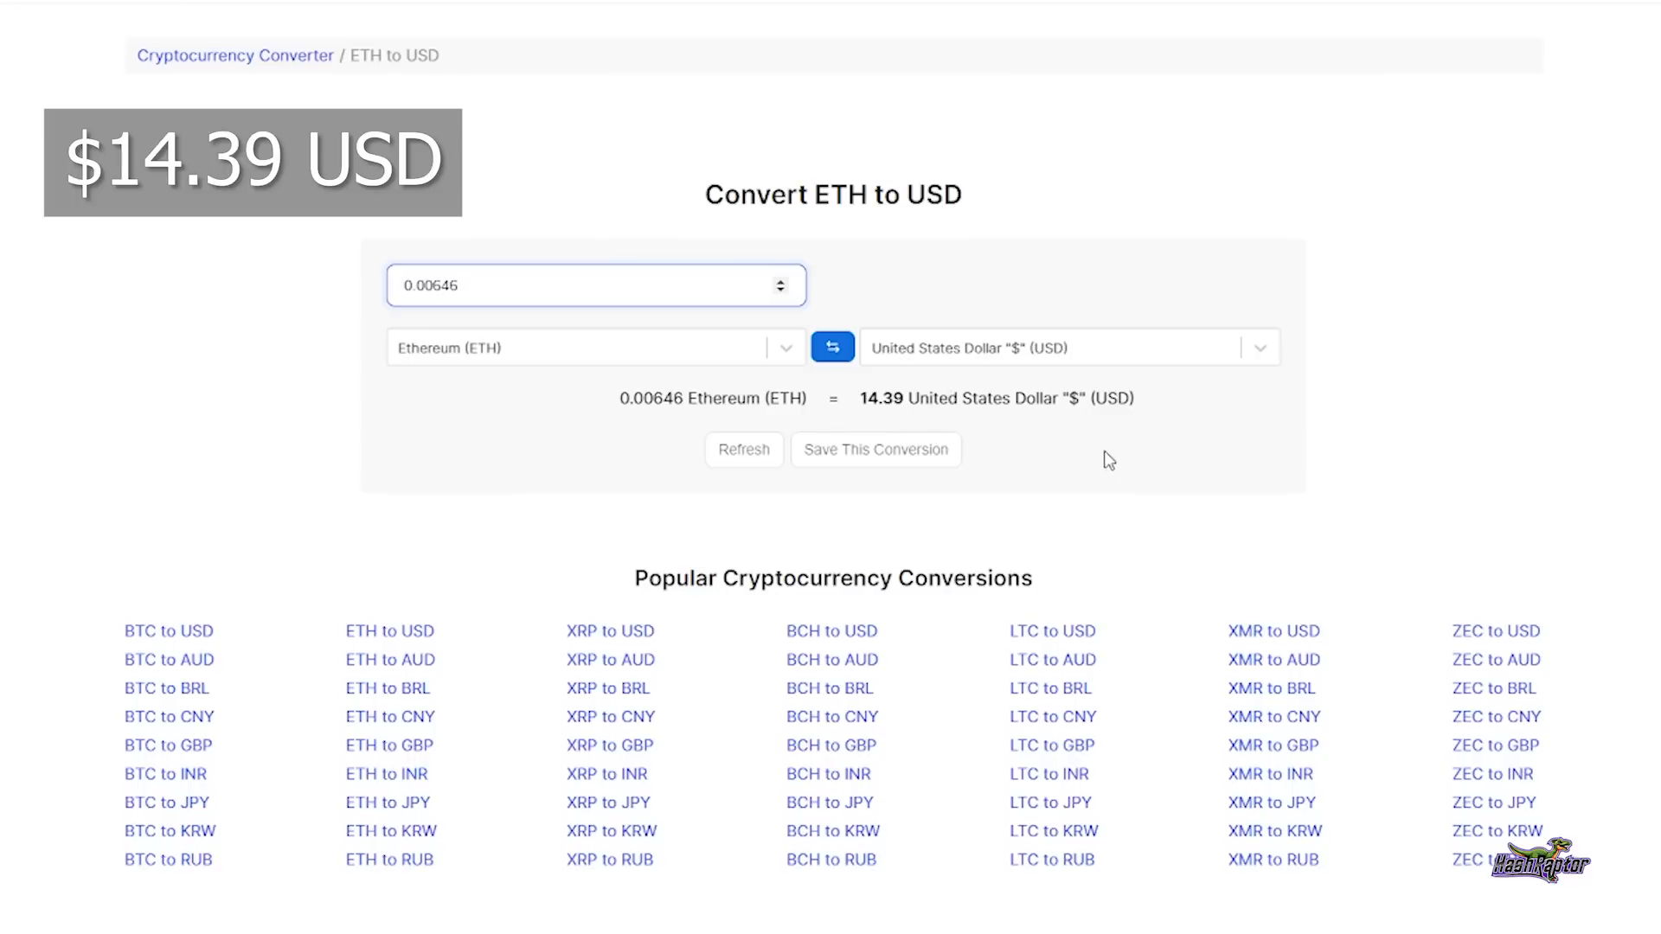
pyautogui.moveTo(1463, 469)
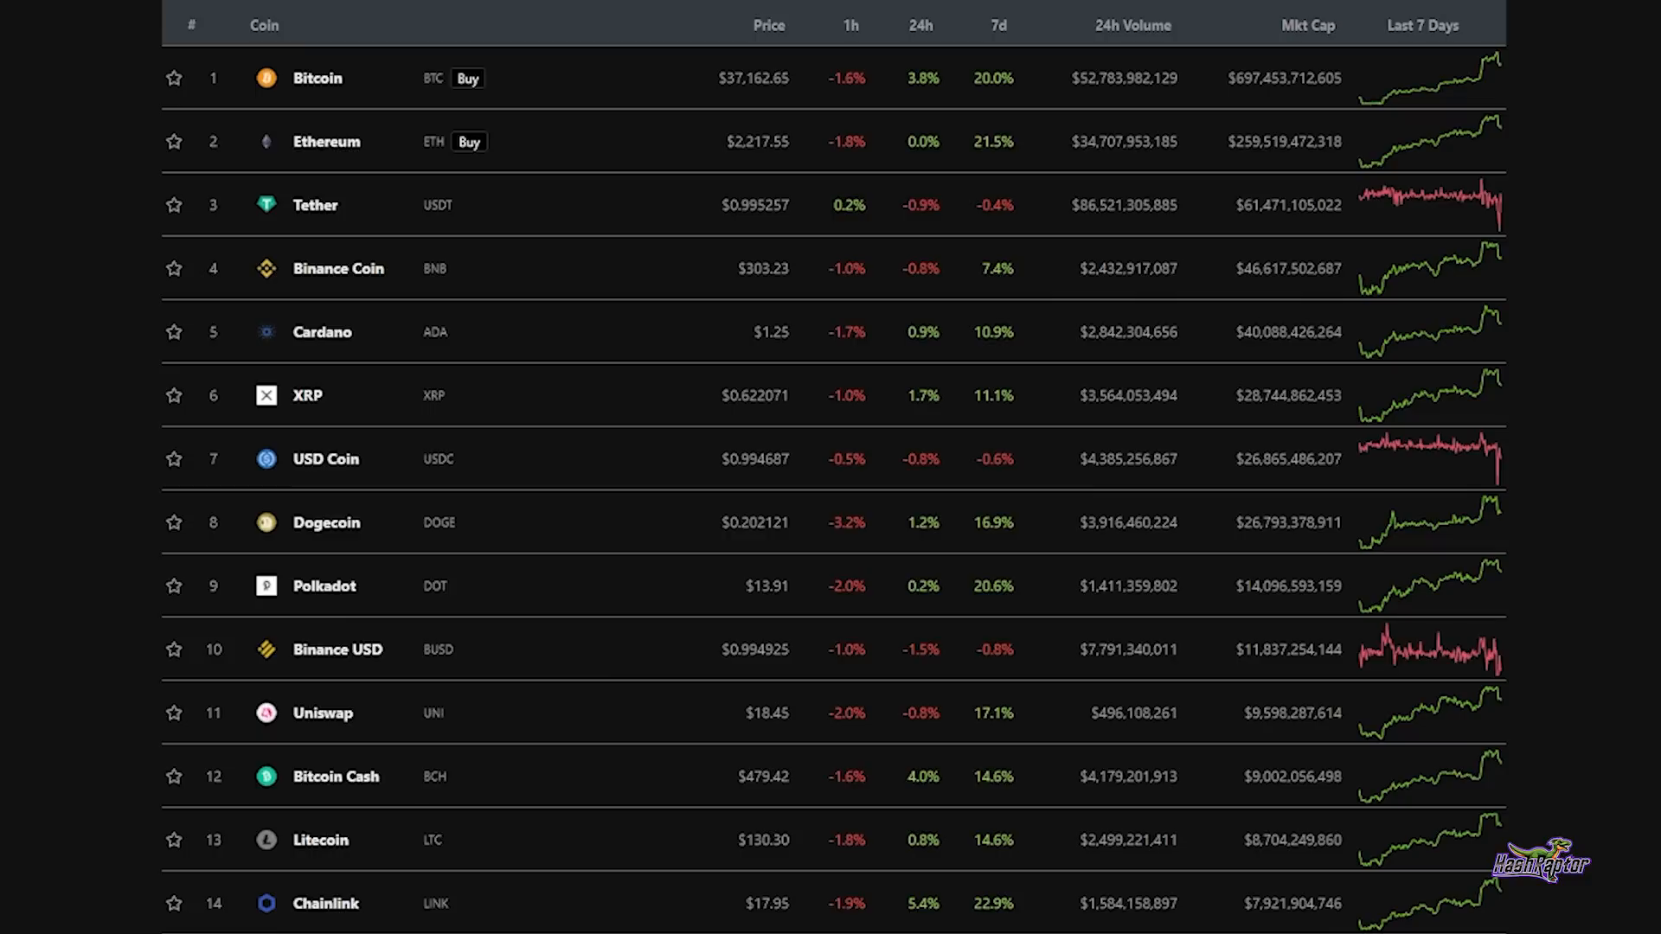
pyautogui.moveTo(353, 161)
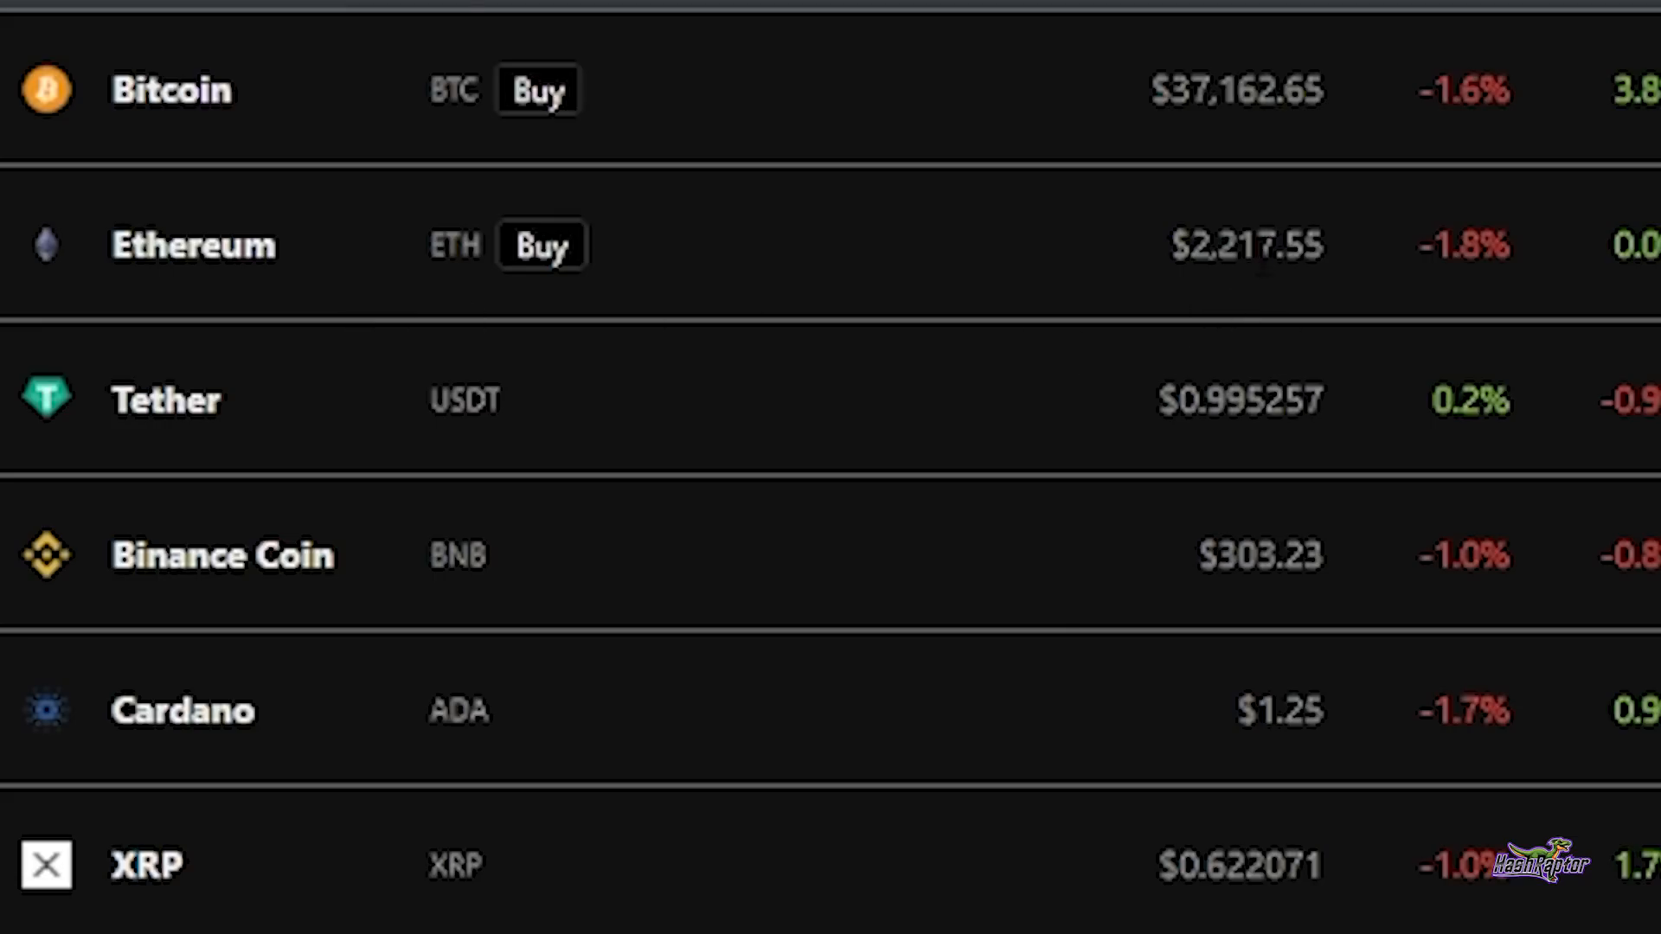
pyautogui.moveTo(997, 305)
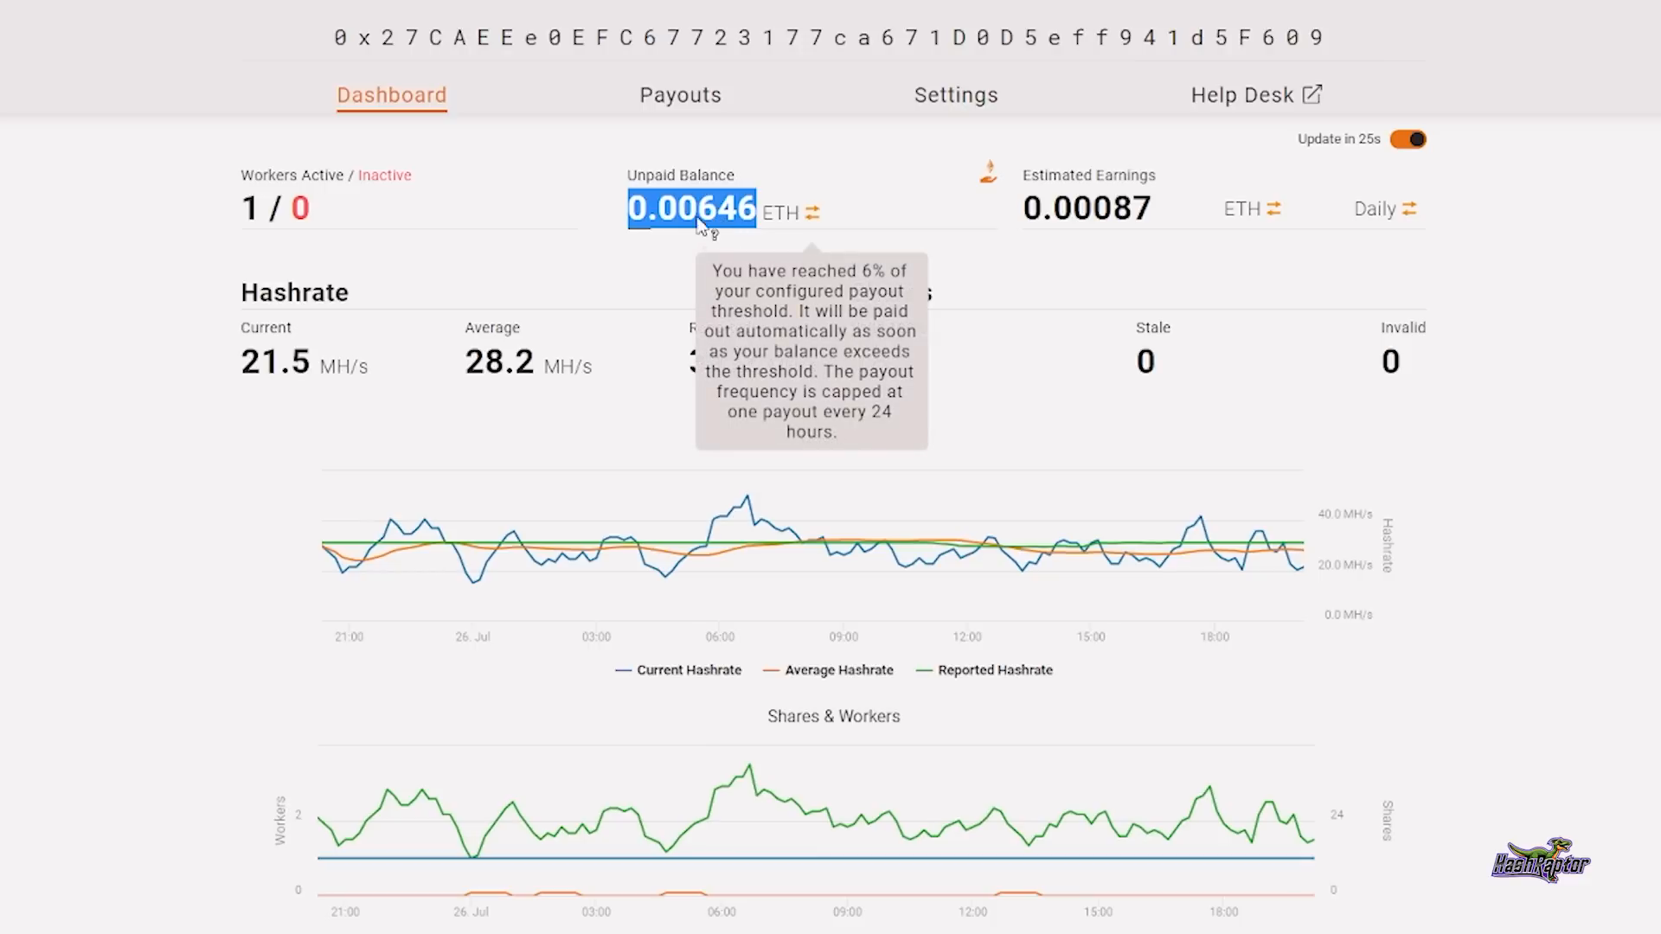
pyautogui.moveTo(809, 272)
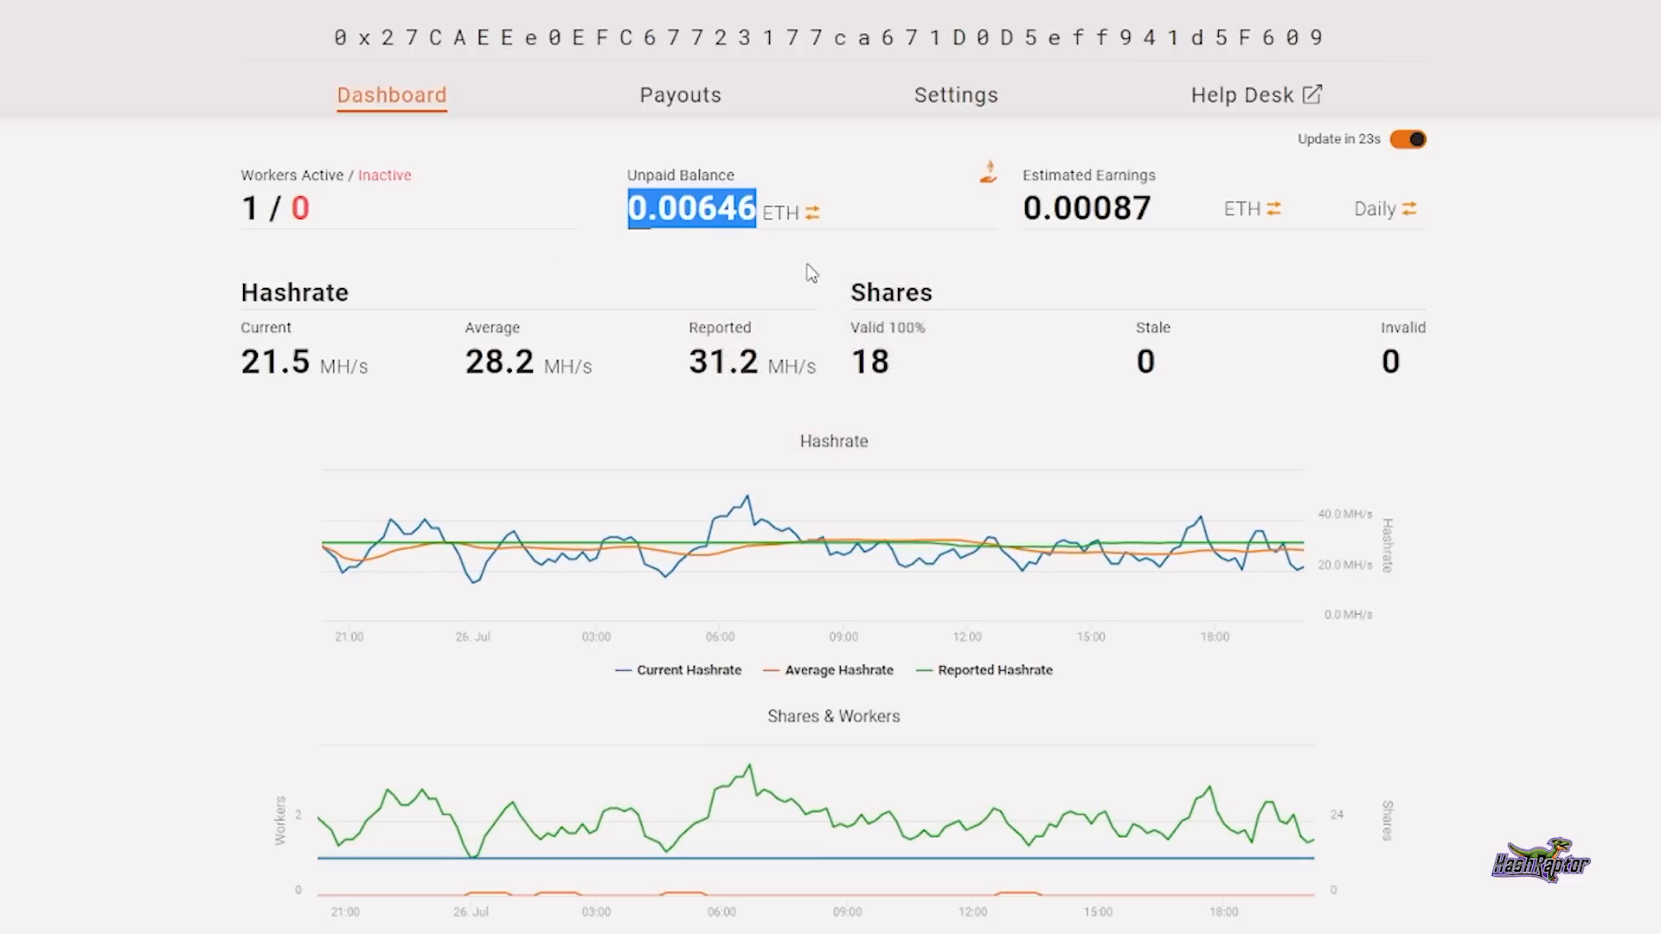
pyautogui.moveTo(678, 242)
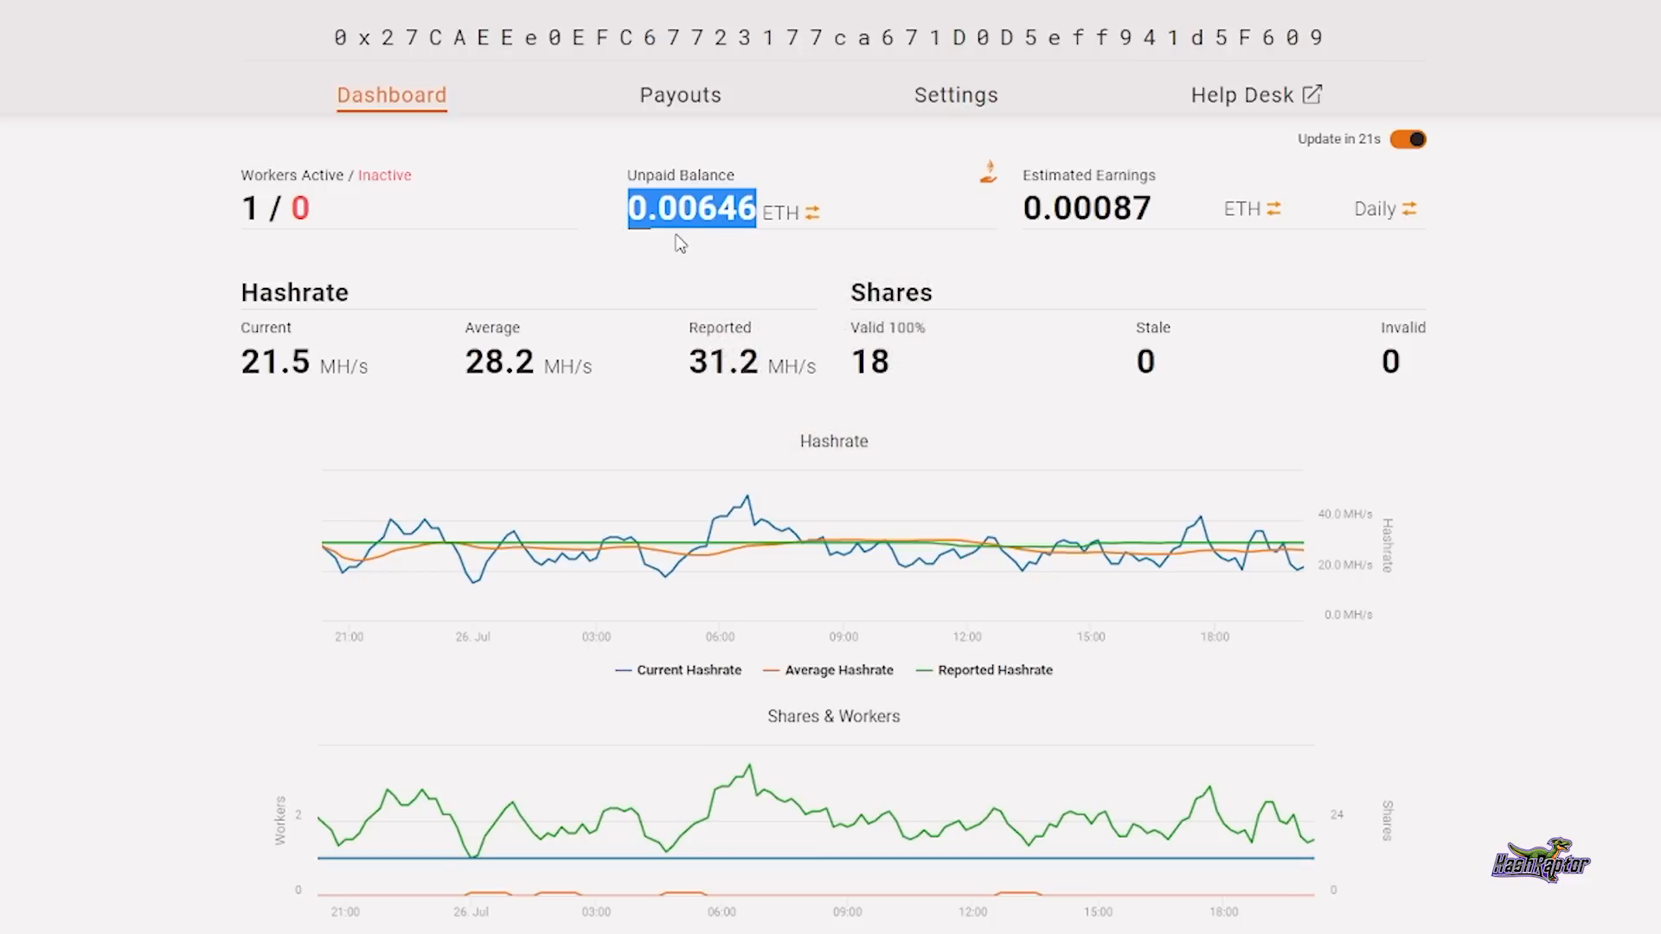
pyautogui.moveTo(765, 249)
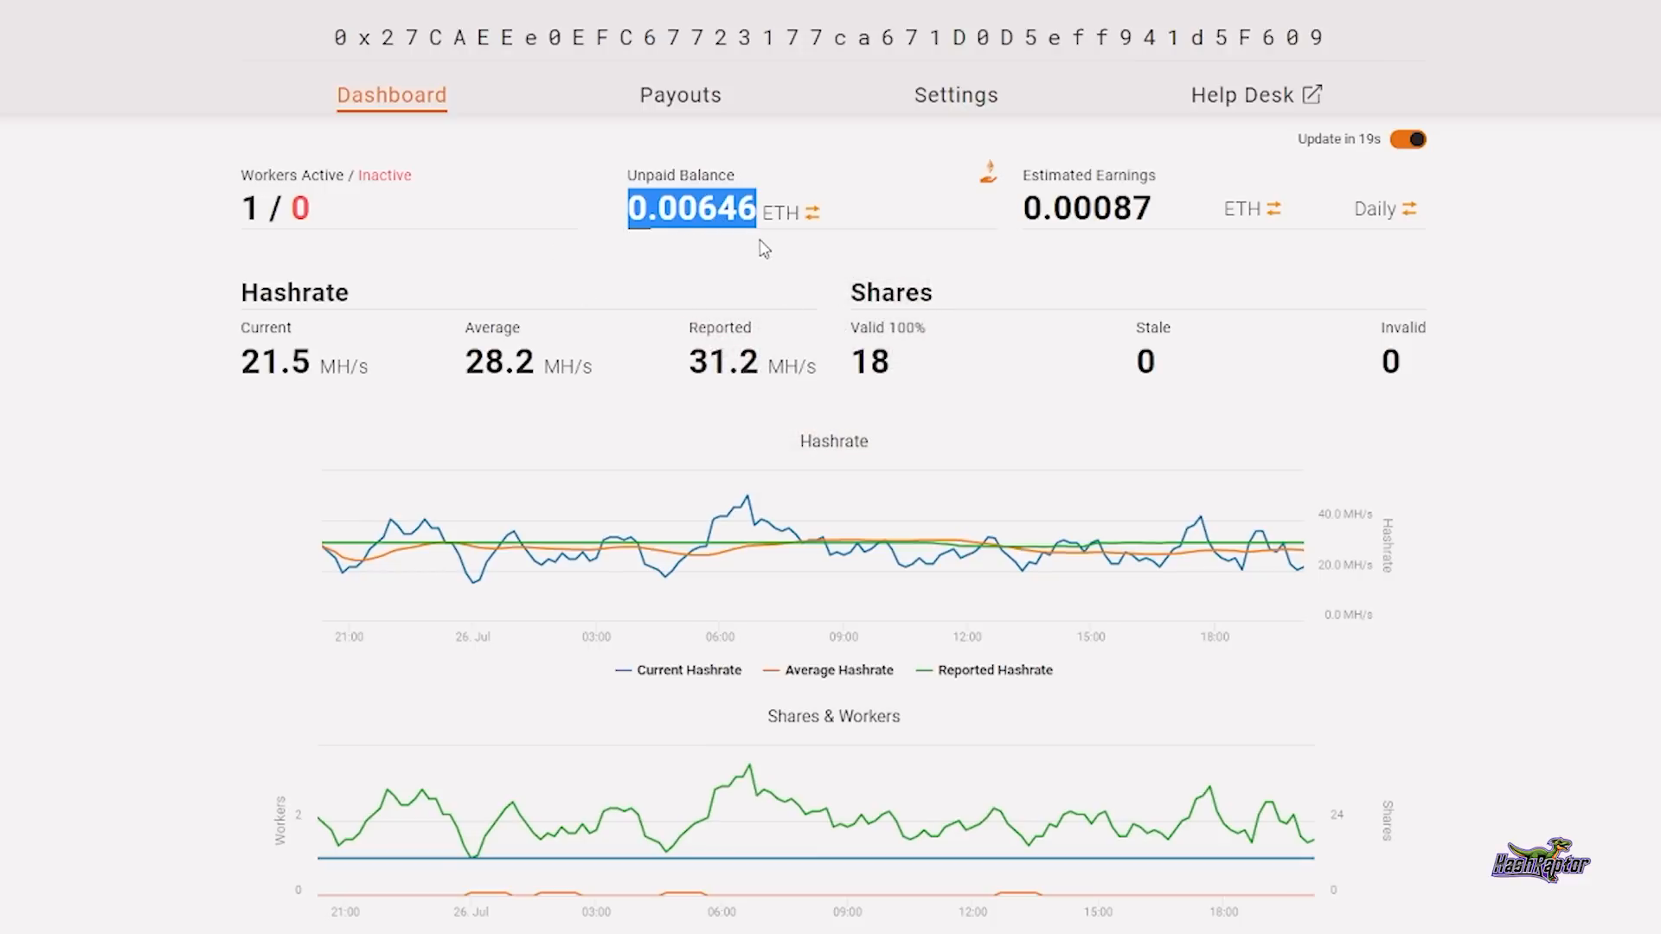
pyautogui.moveTo(813, 211)
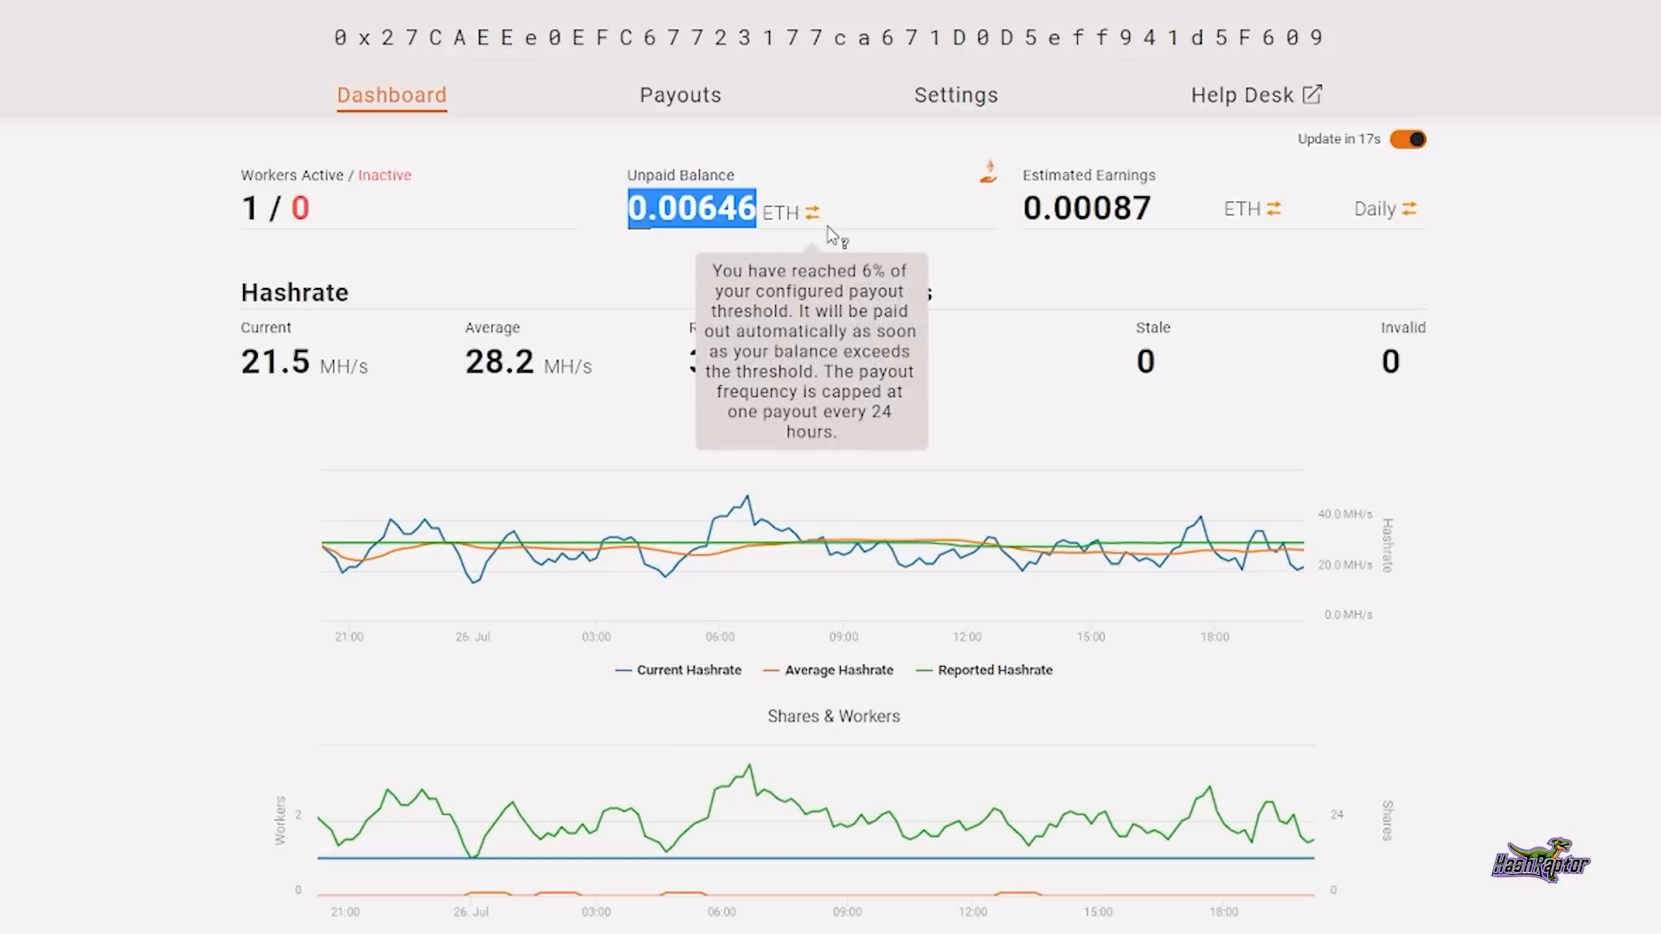
pyautogui.moveTo(832, 236)
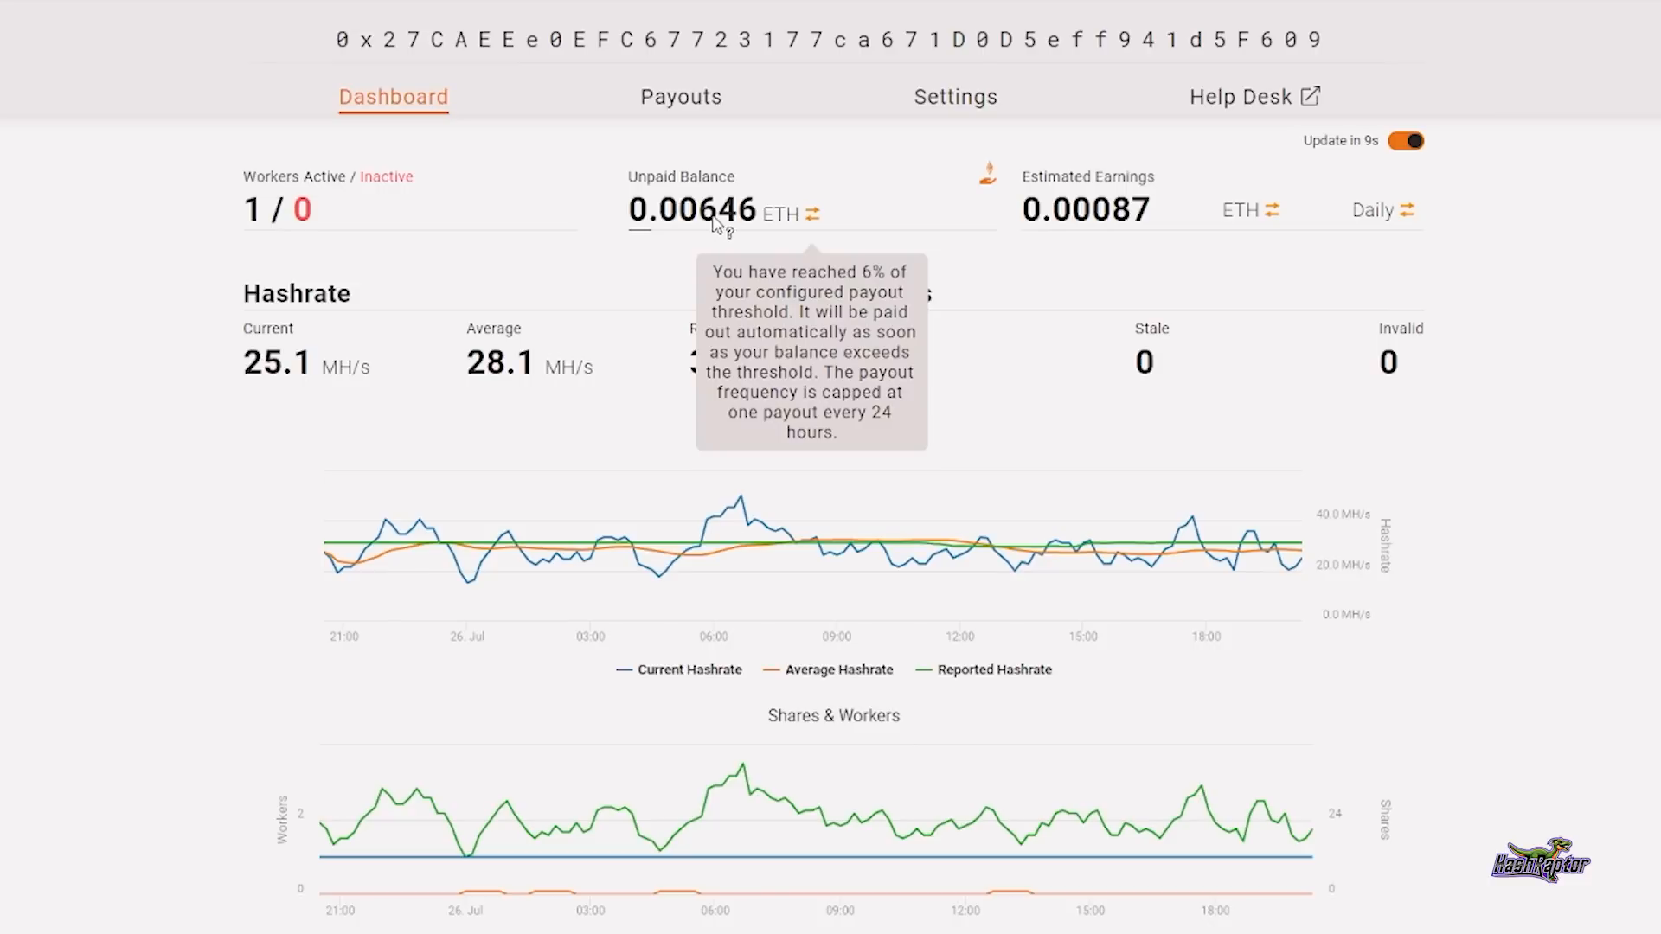
pyautogui.moveTo(701, 258)
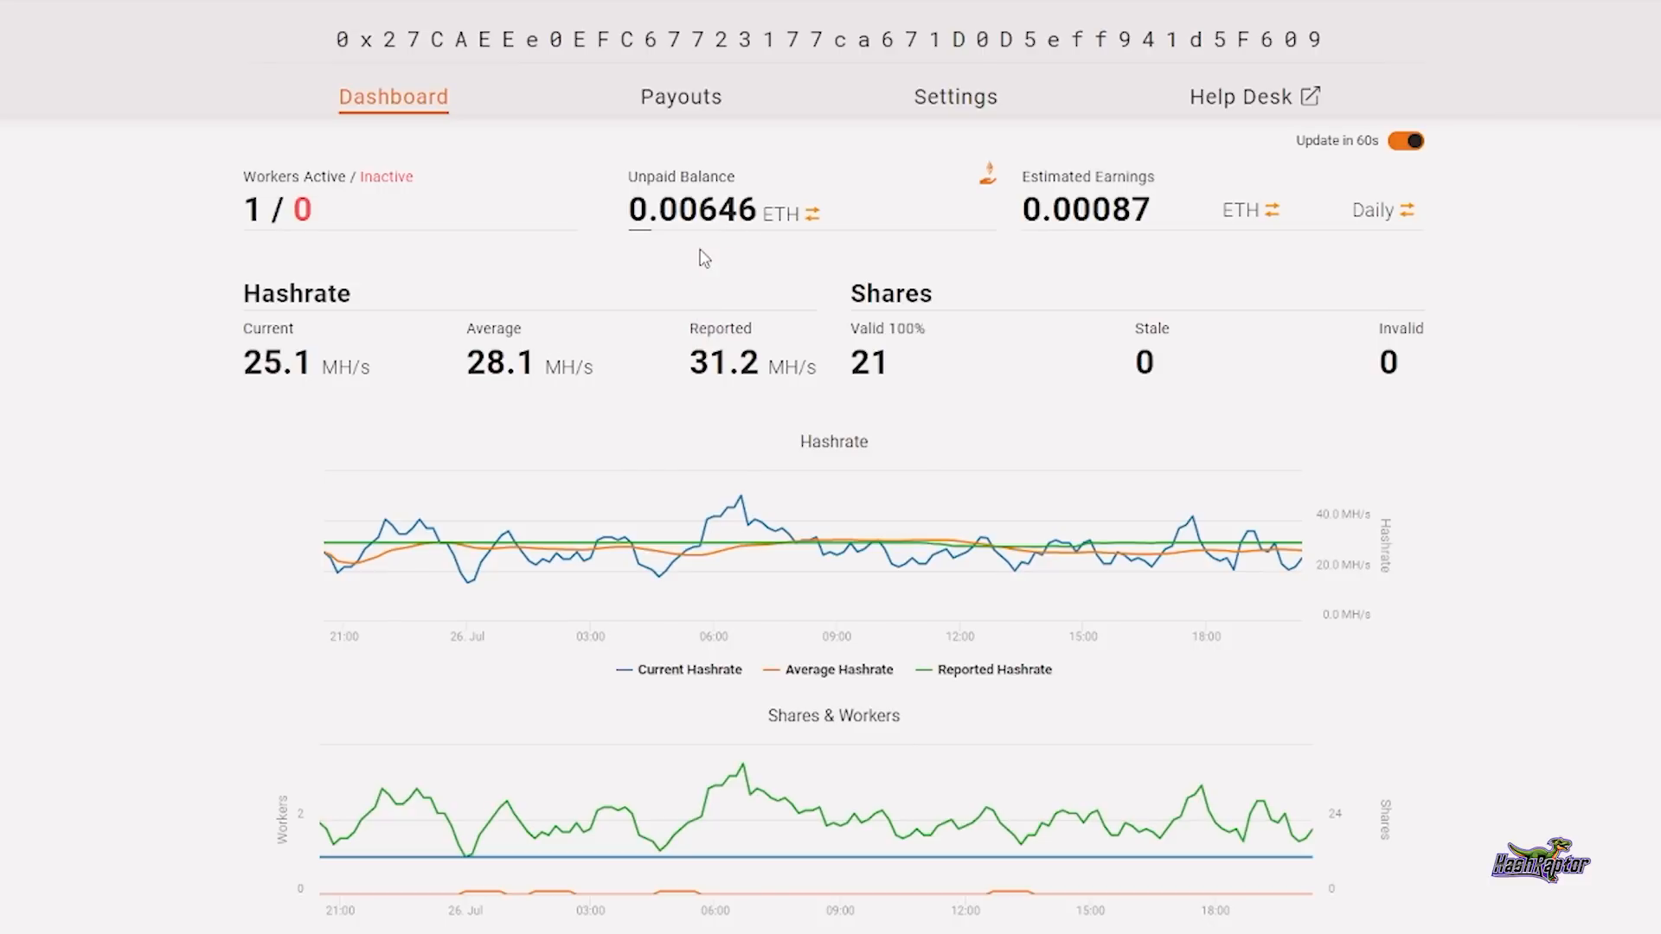